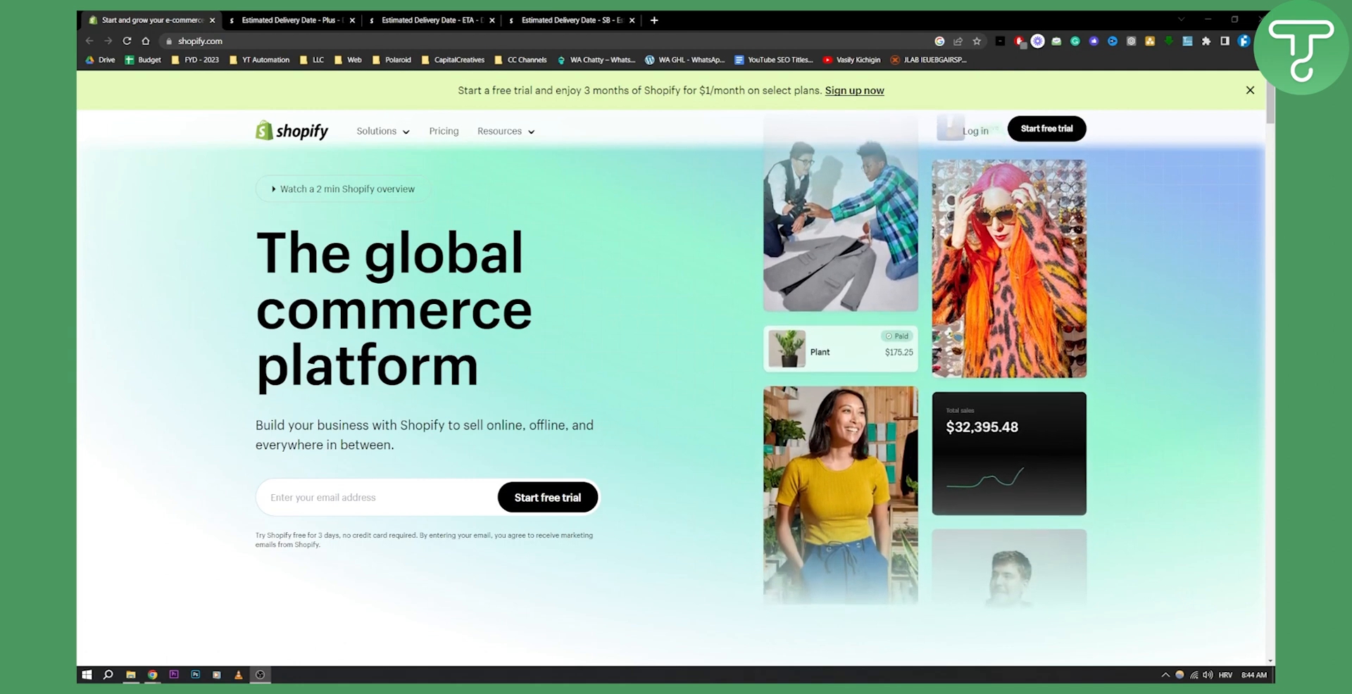
View the Plus app's screenshots in the enlarged viewer through to the cart page example.
{"action": "scroll", "scroll_direction": "down", "scroll_amount": 3}
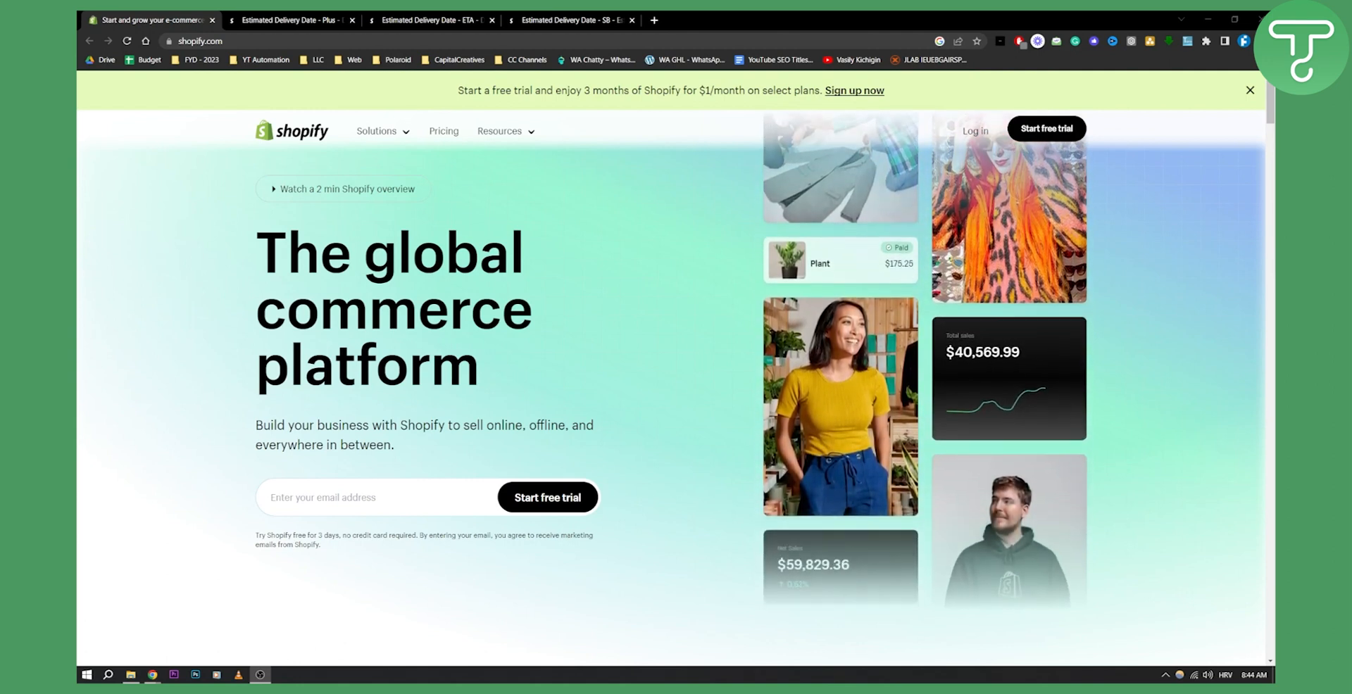
{"action": "left_click", "coordinate": [292, 19]}
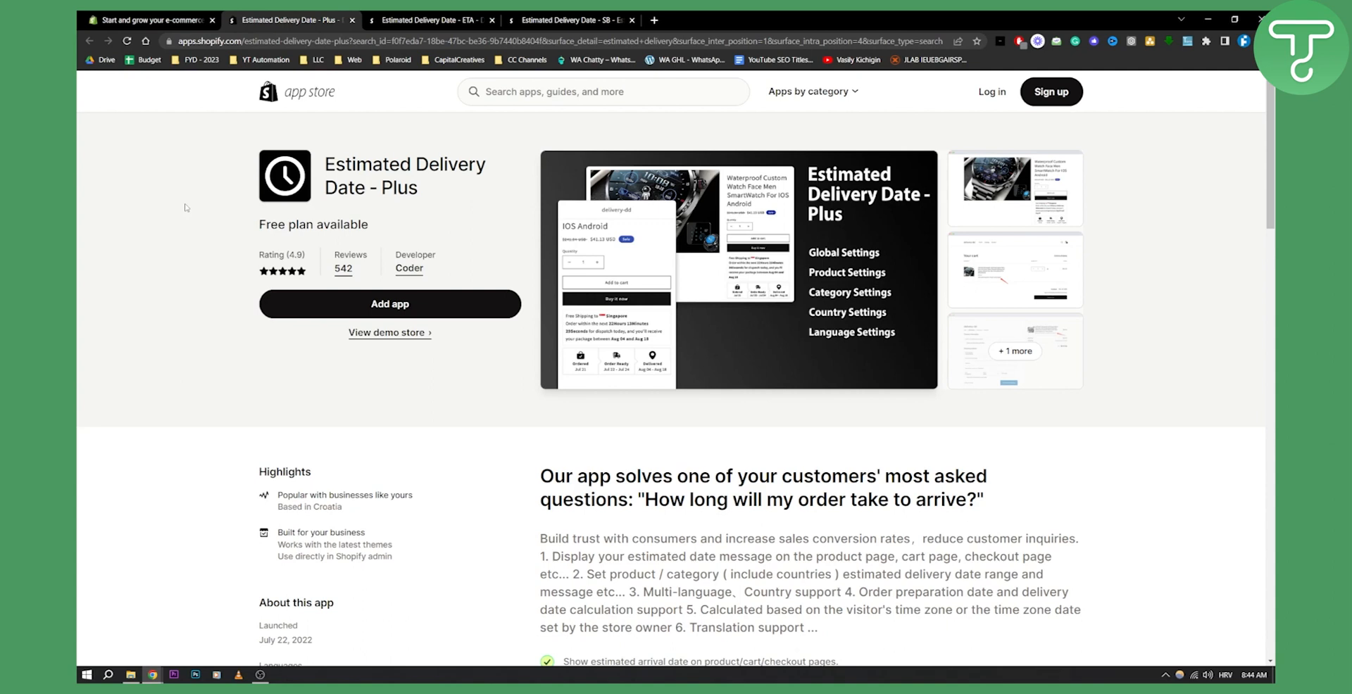
{"action": "mouse_move", "coordinate": [757, 232]}
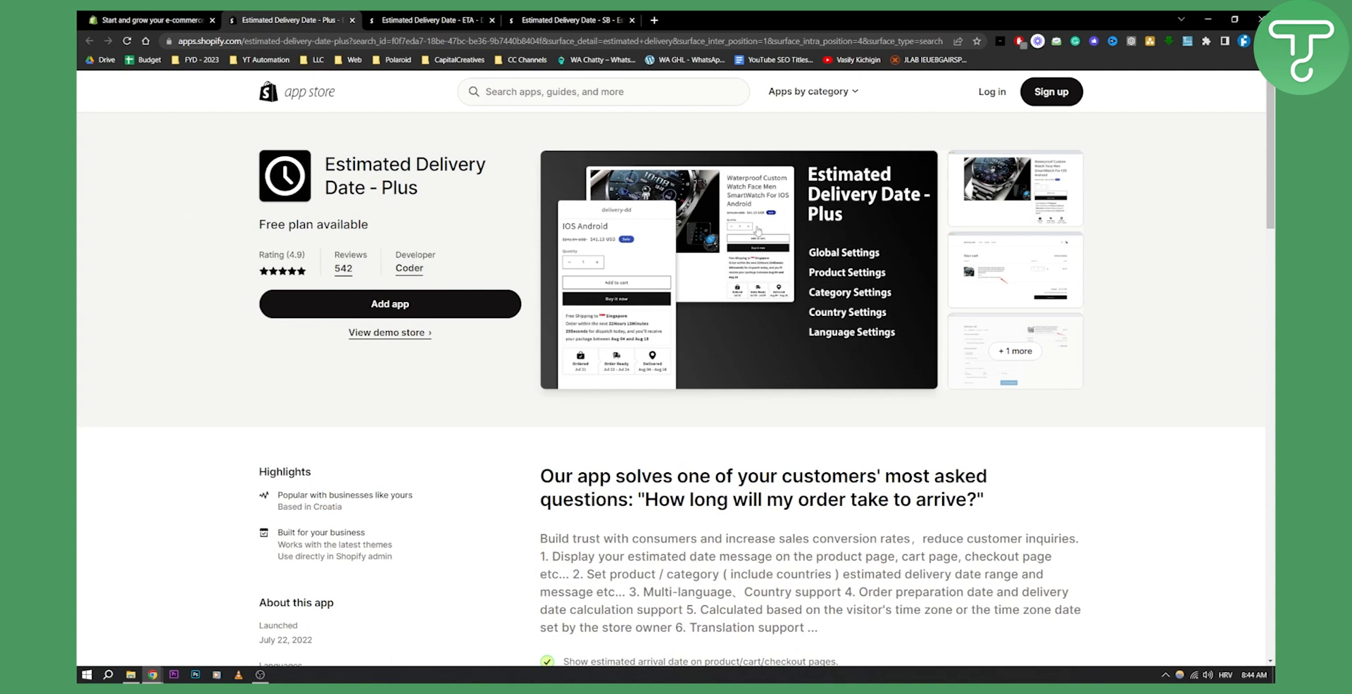
{"action": "left_click", "coordinate": [738, 271]}
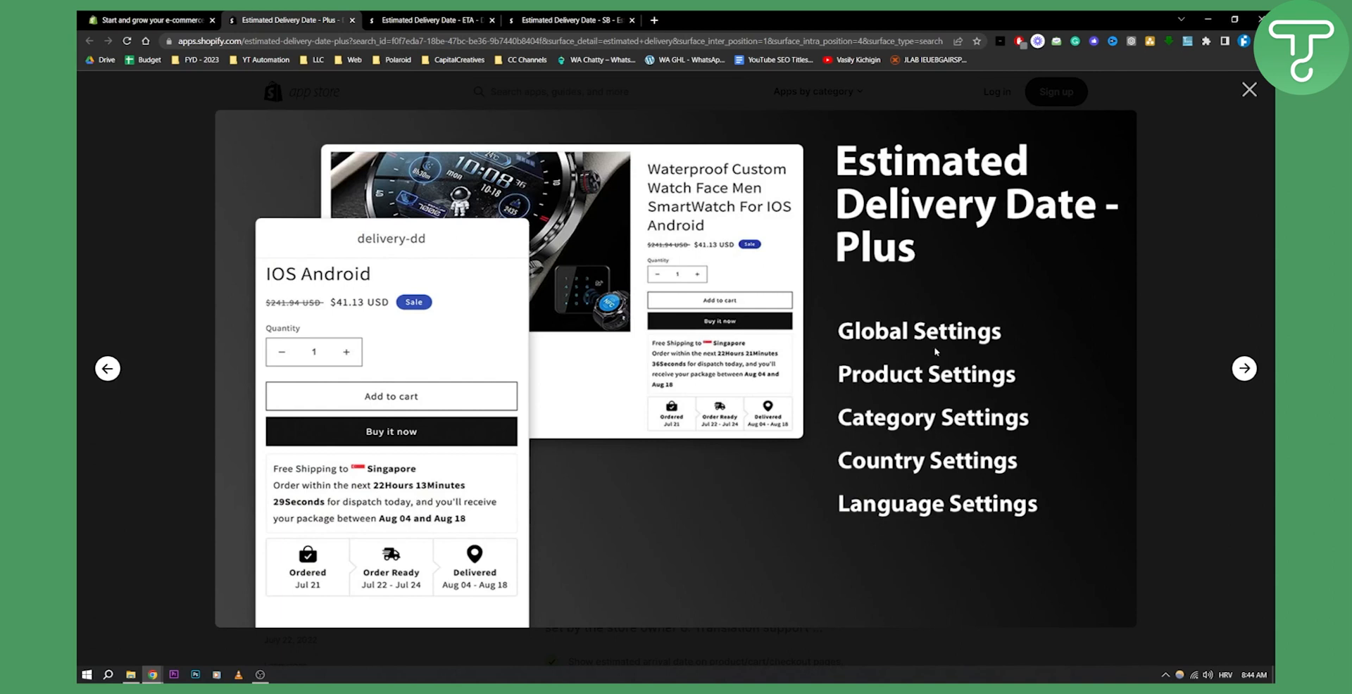
{"action": "mouse_move", "coordinate": [914, 481]}
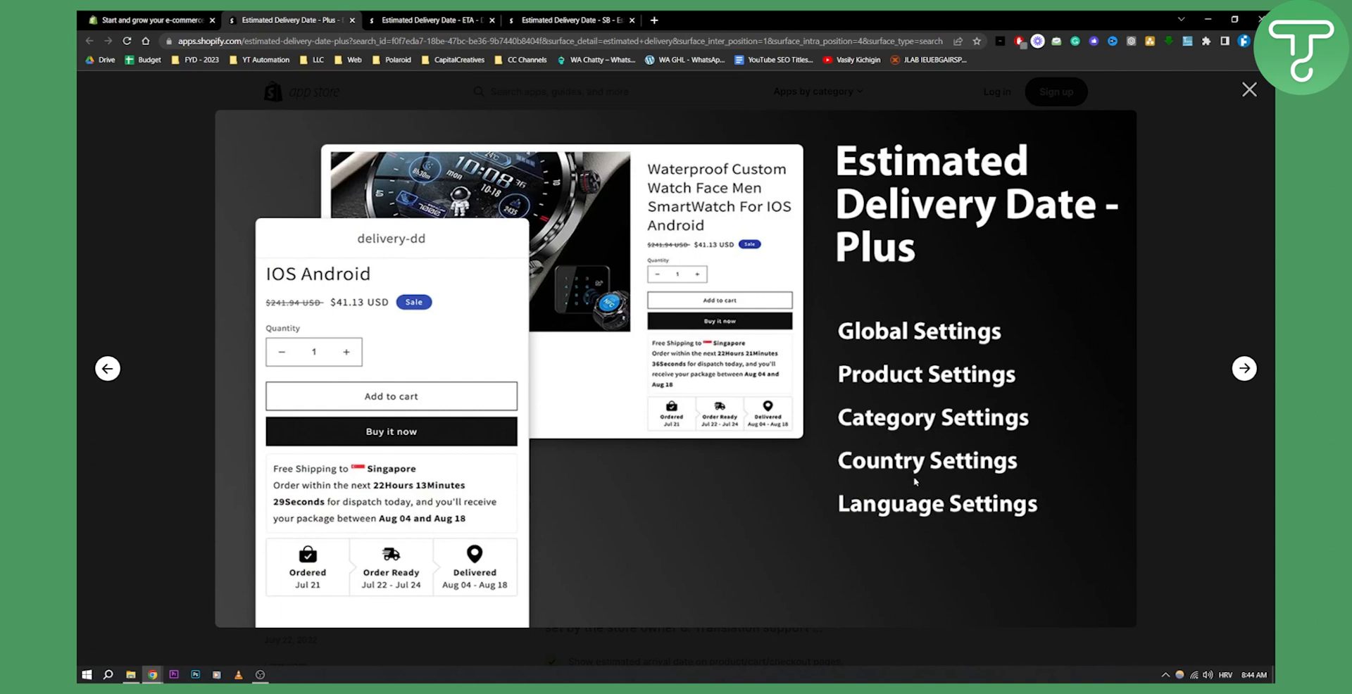
{"action": "mouse_move", "coordinate": [939, 252]}
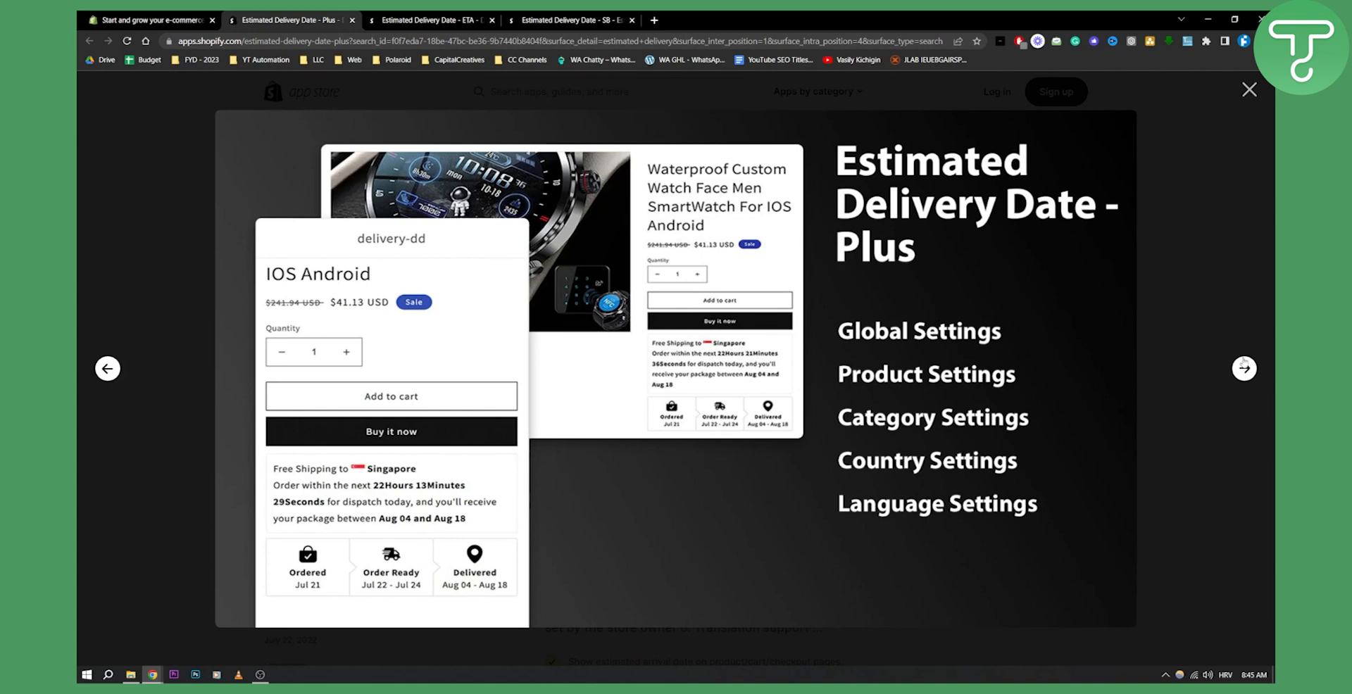
{"action": "left_click", "coordinate": [1243, 369]}
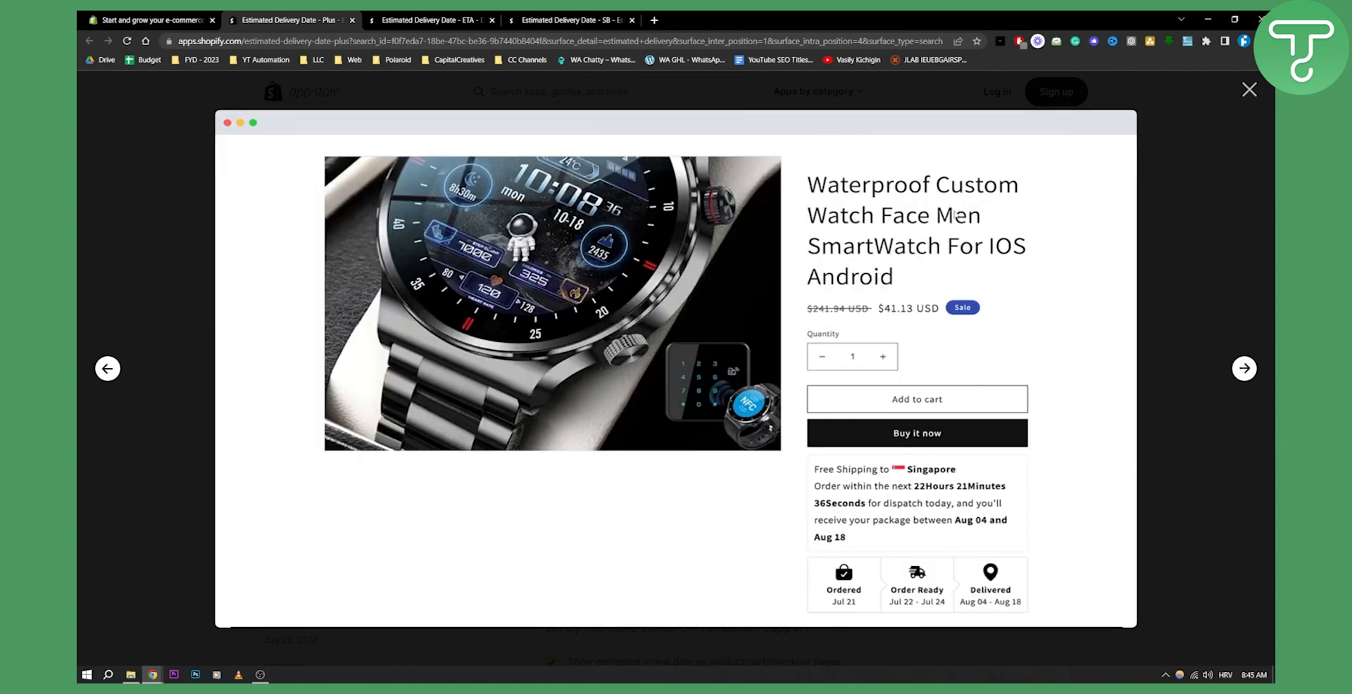
{"action": "mouse_move", "coordinate": [874, 564]}
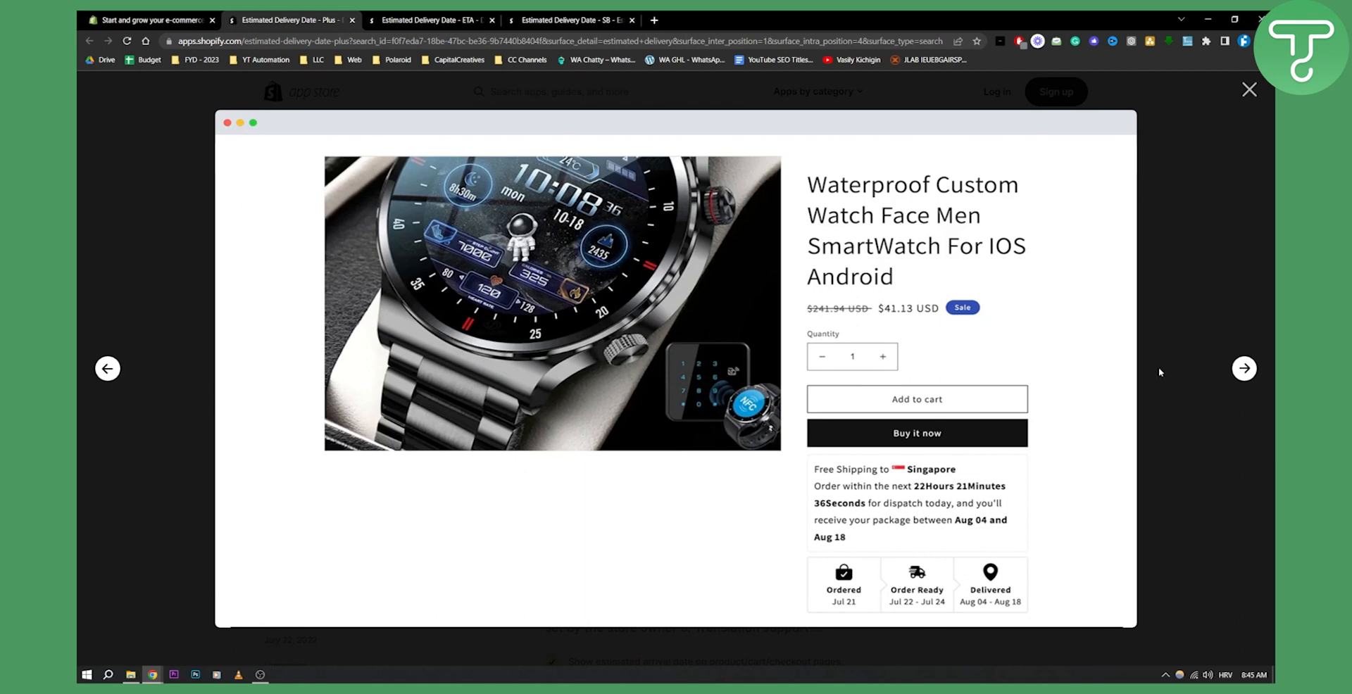
{"action": "left_click", "coordinate": [917, 399]}
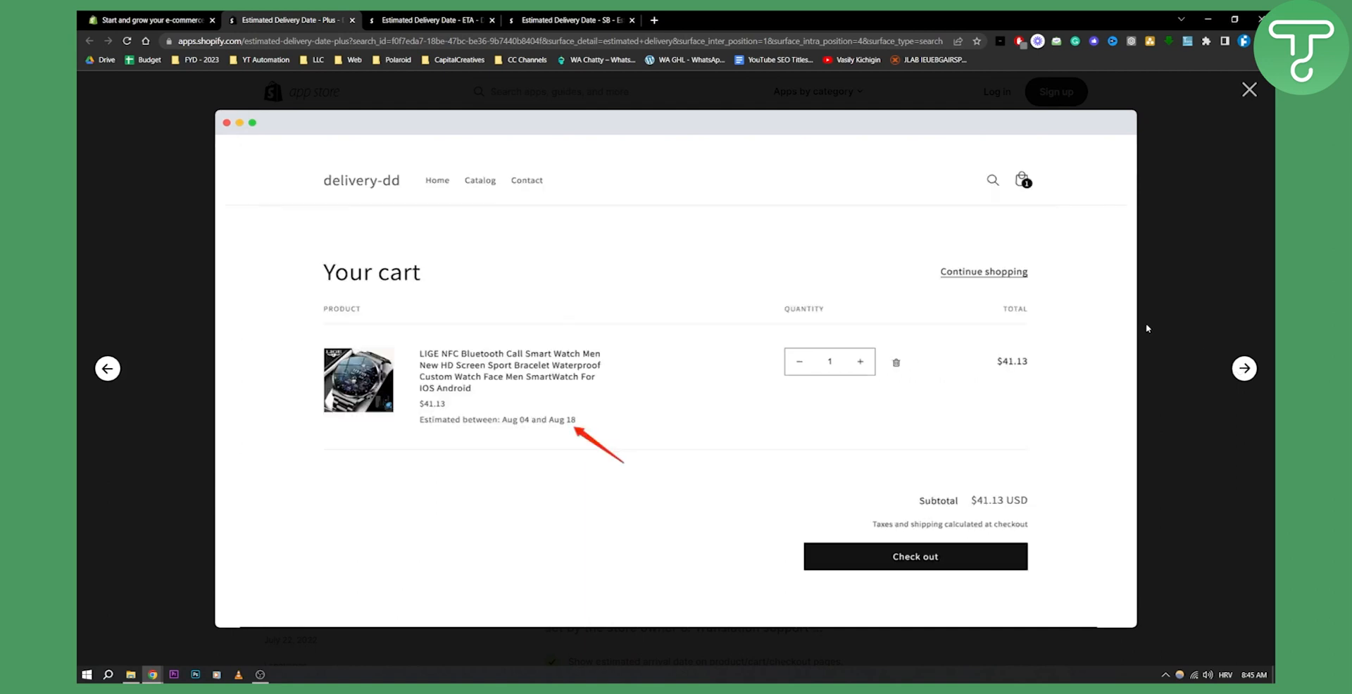
{"action": "left_click", "coordinate": [1248, 90]}
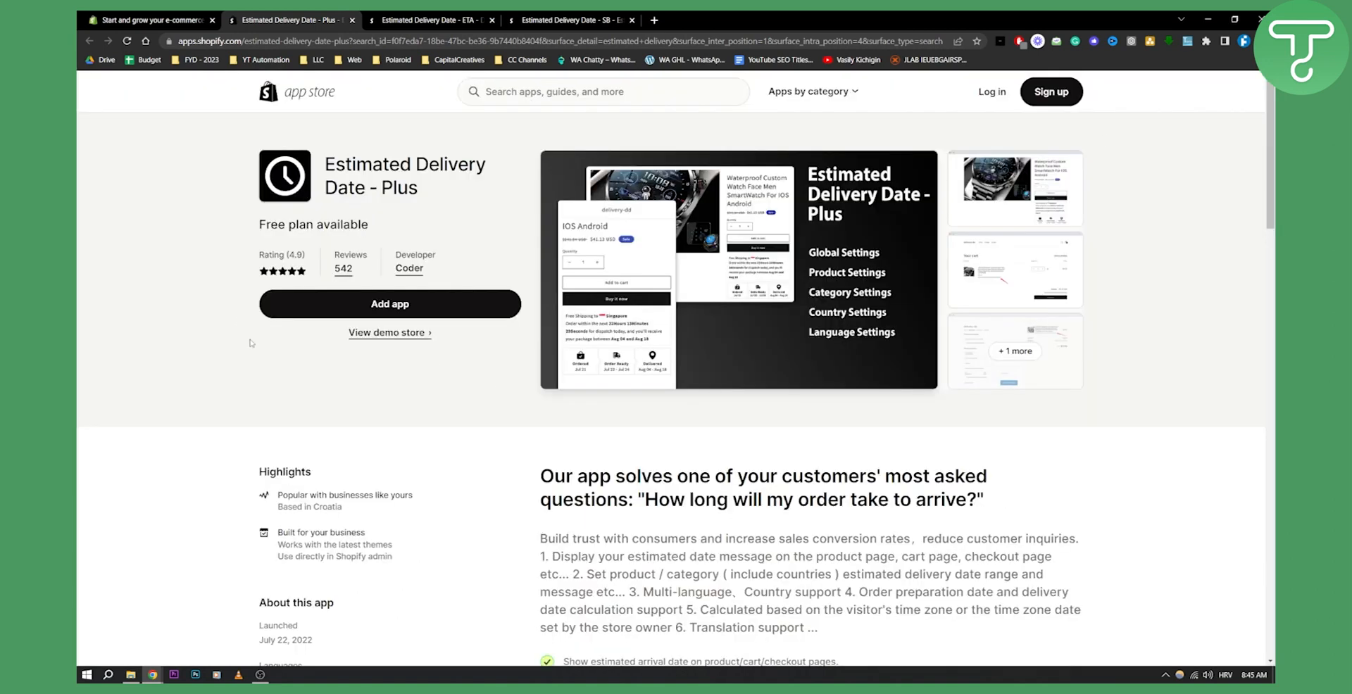
{"action": "scroll", "scroll_direction": "down", "scroll_amount": 3}
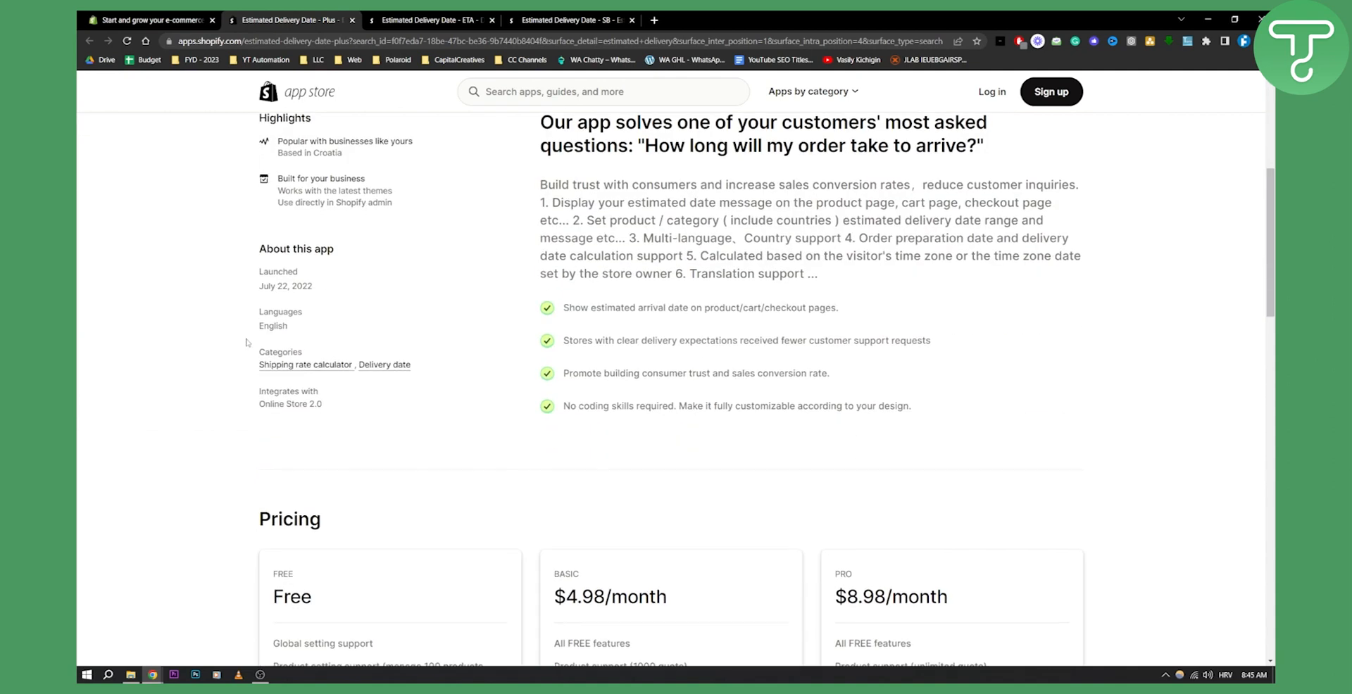
{"action": "scroll", "scroll_direction": "down", "scroll_amount": 3}
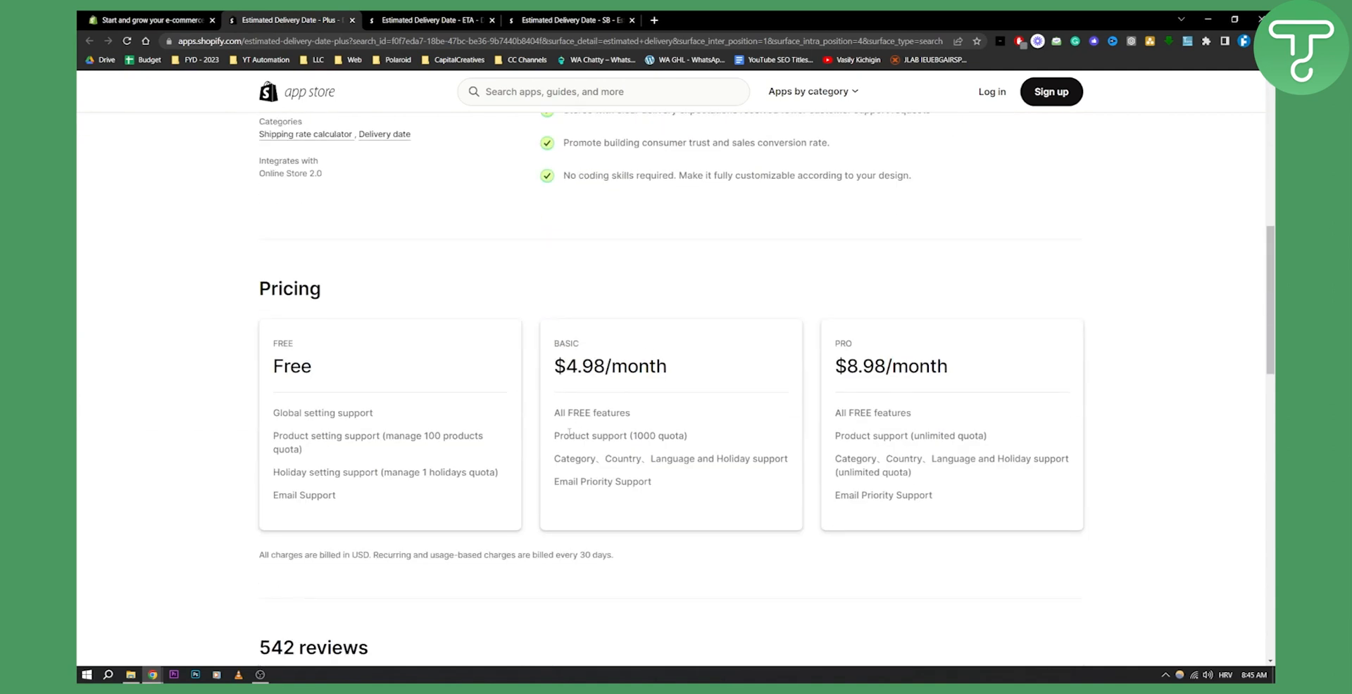
{"action": "mouse_move", "coordinate": [671, 419]}
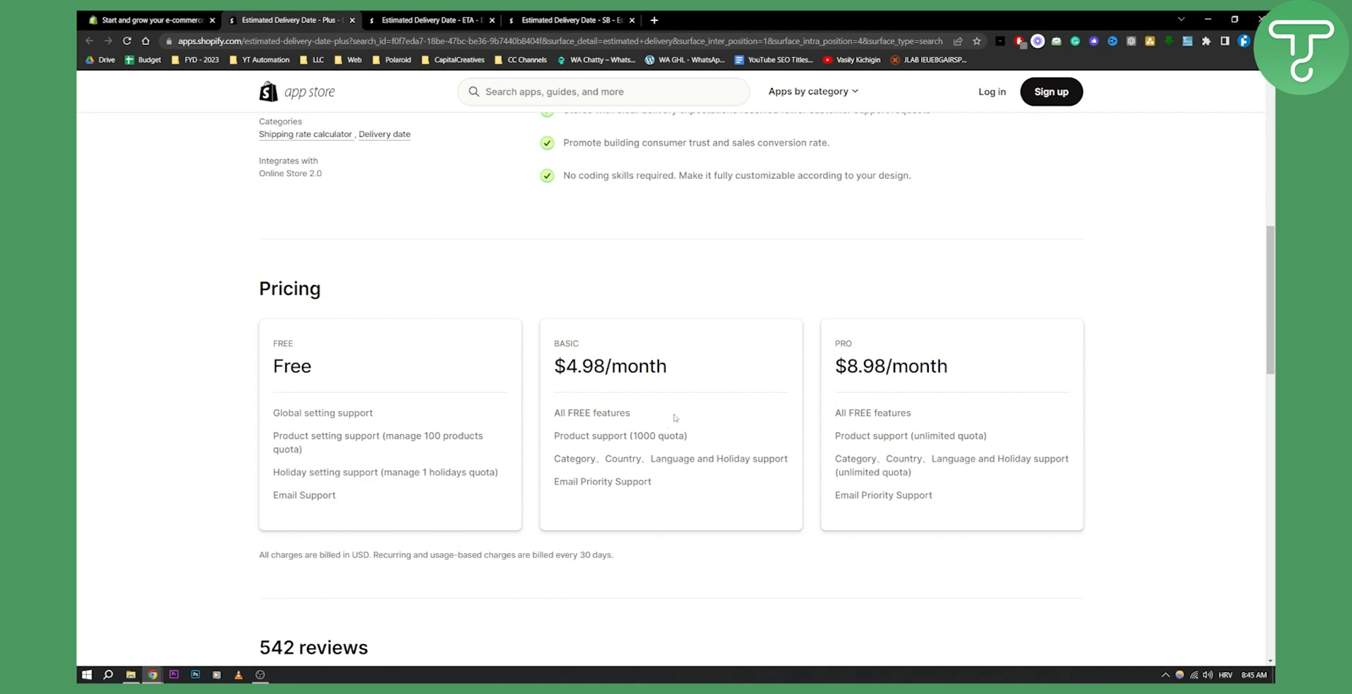
{"action": "scroll", "scroll_direction": "up", "scroll_amount": 3}
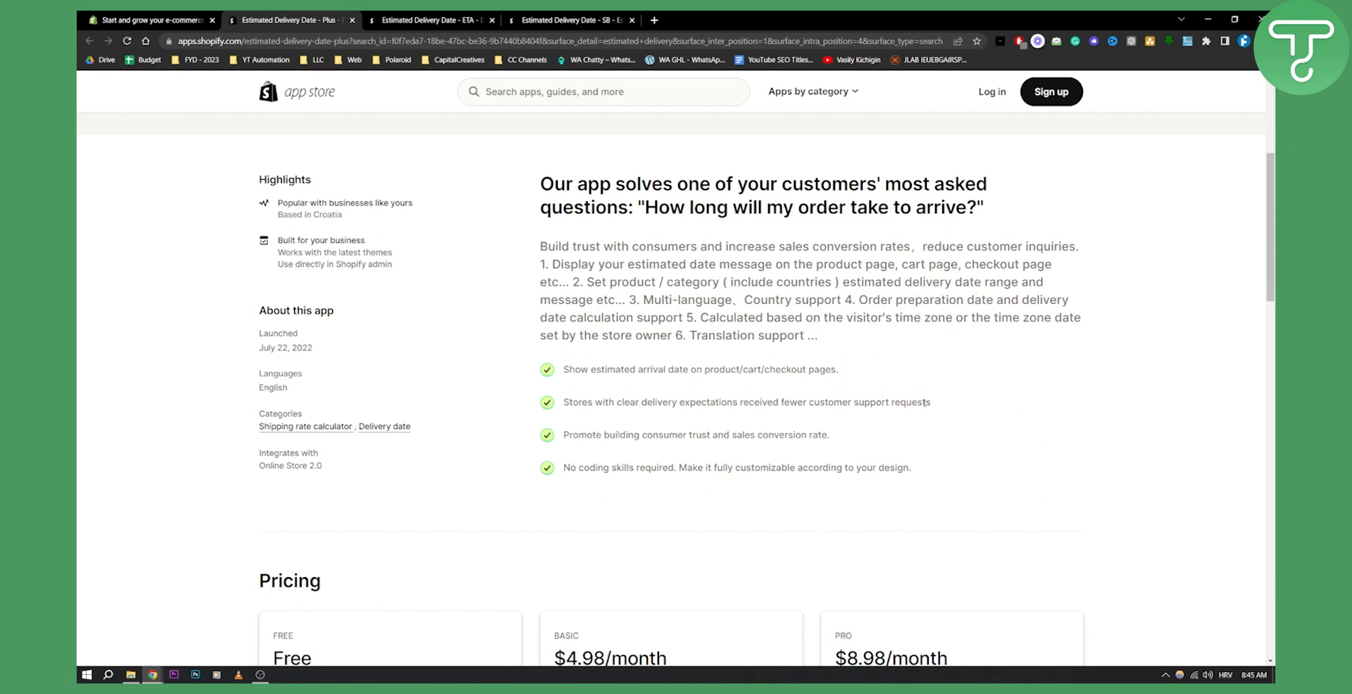
{"action": "mouse_move", "coordinate": [742, 447]}
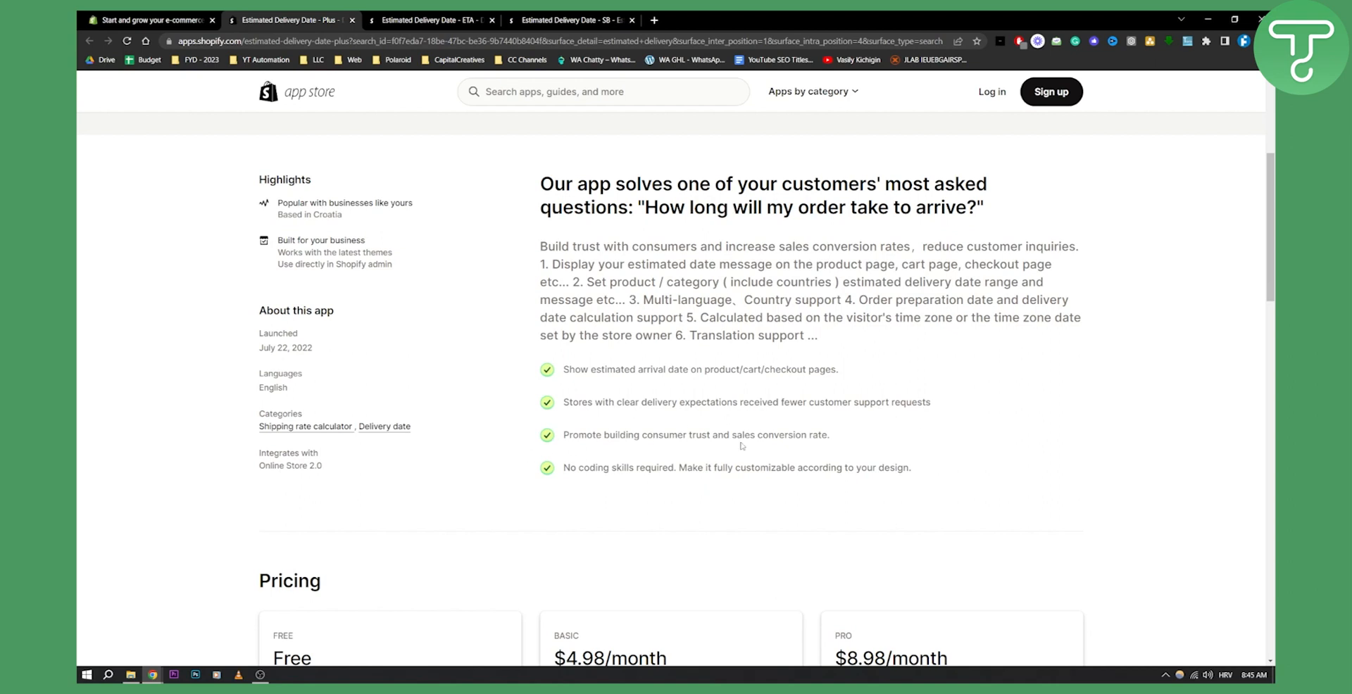
{"action": "mouse_move", "coordinate": [778, 431]}
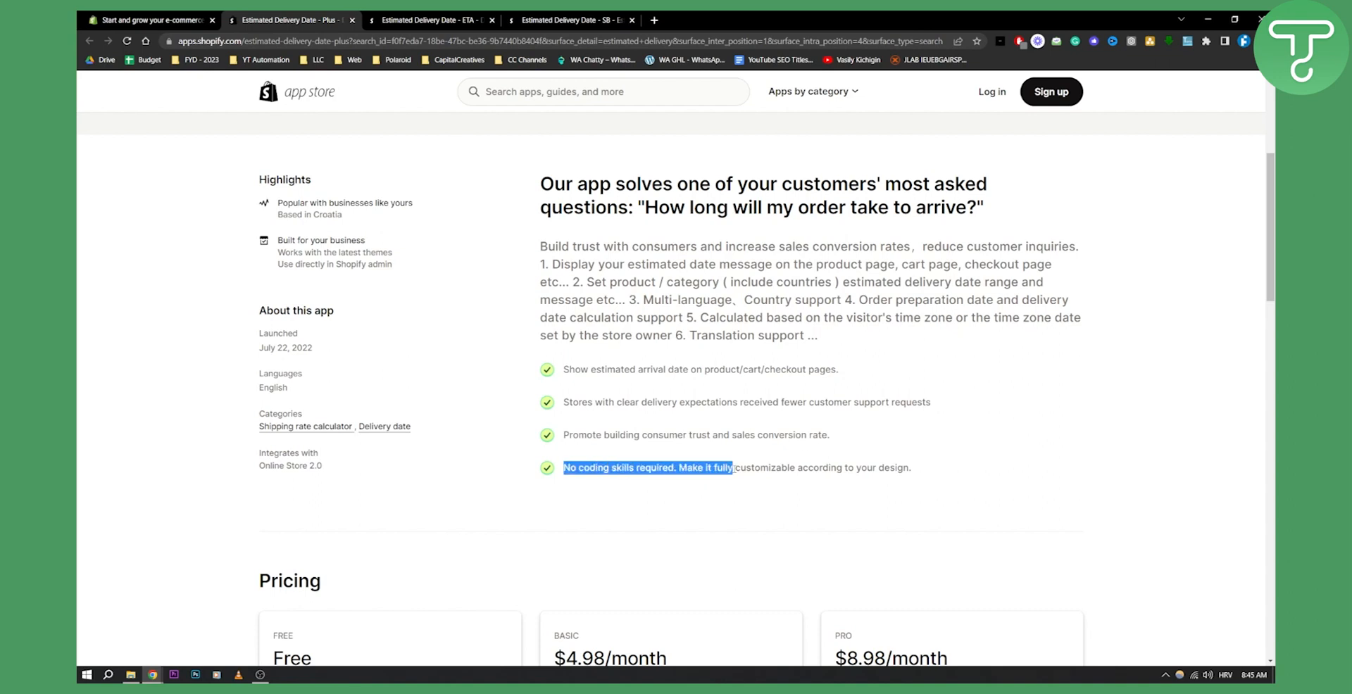
{"action": "scroll", "scroll_direction": "up", "scroll_amount": 3}
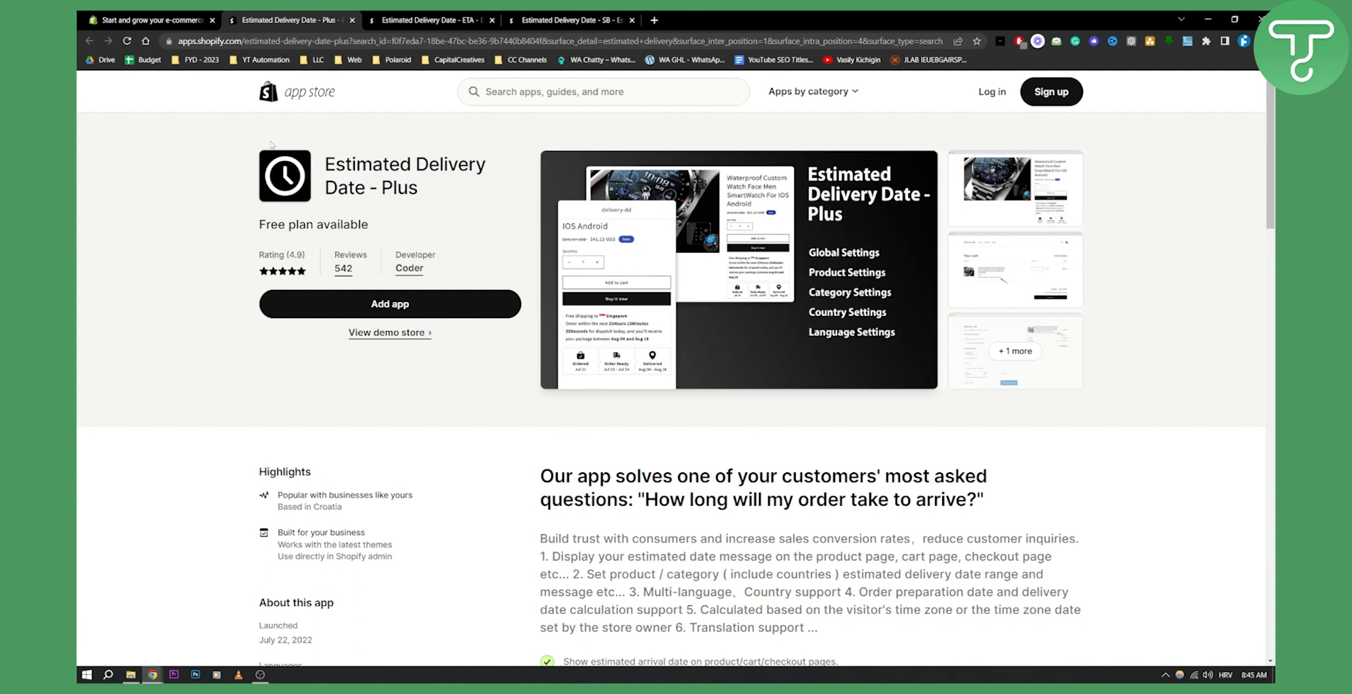
{"action": "mouse_move", "coordinate": [449, 212]}
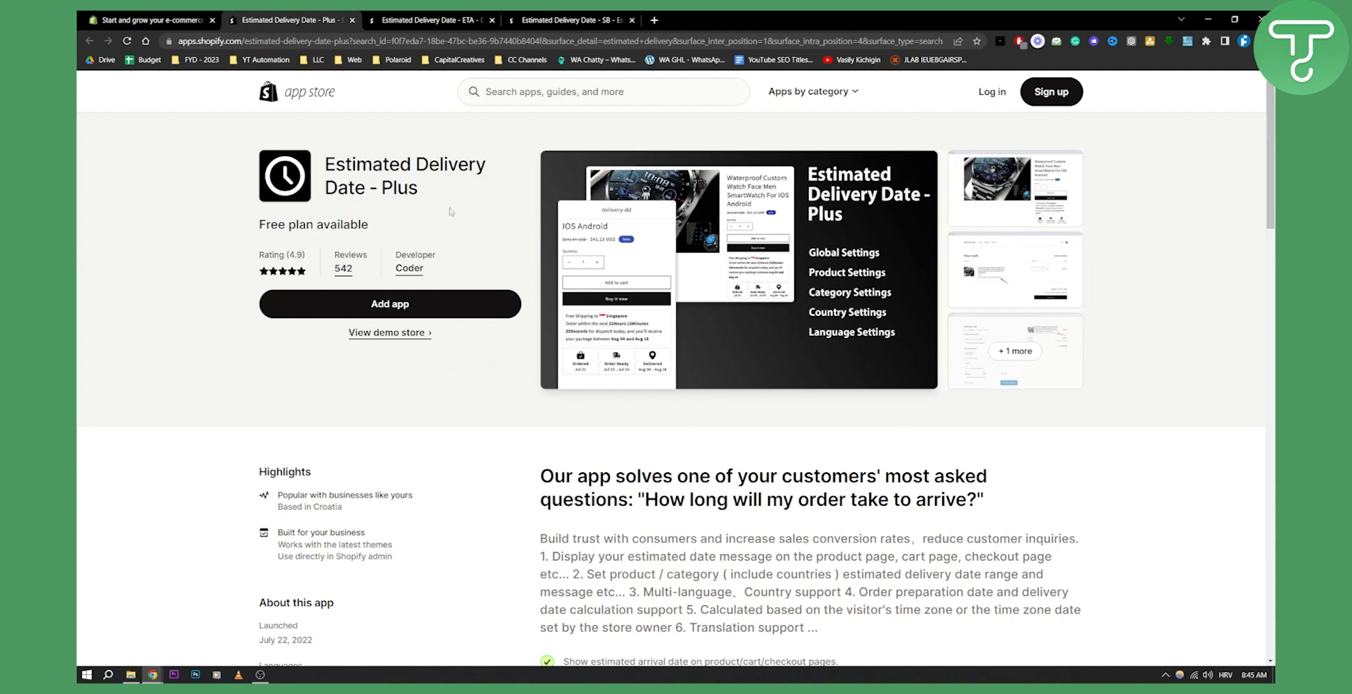
Look through the Estimated Delivery Date - ETA app's screenshots in the enlarged gallery.
{"action": "left_click", "coordinate": [431, 20]}
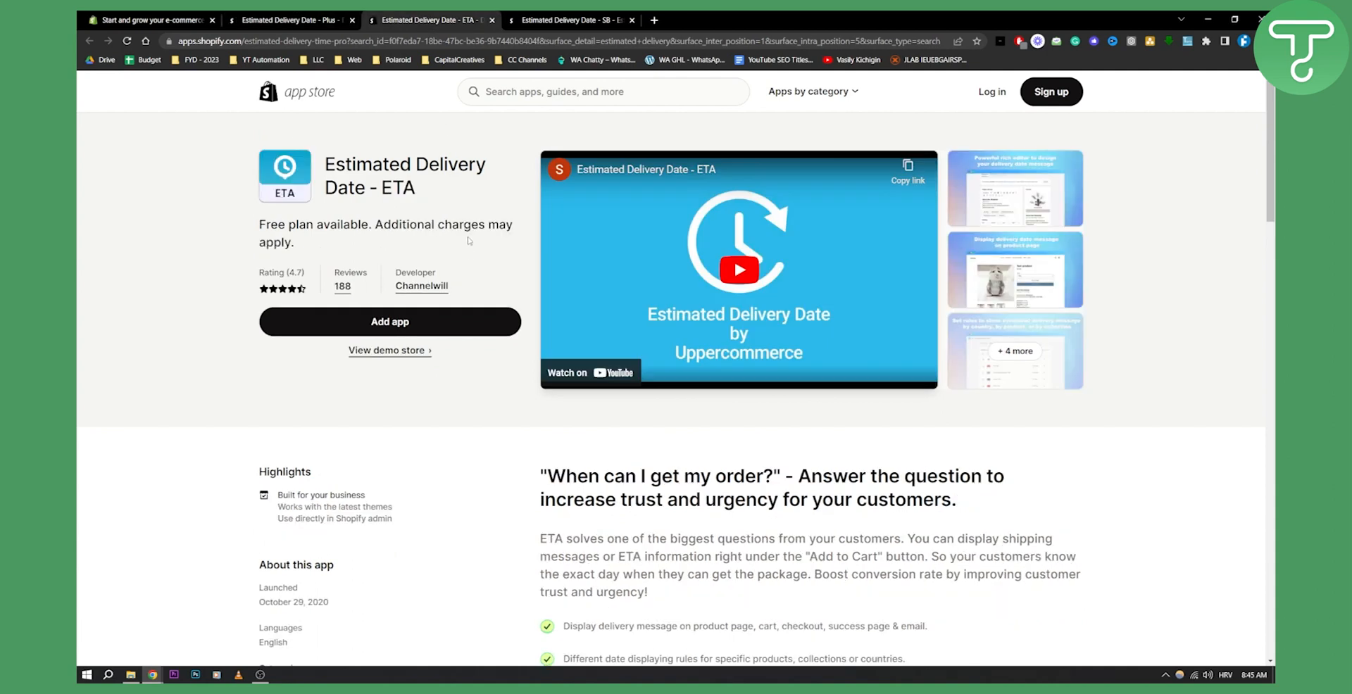
{"action": "mouse_move", "coordinate": [416, 204]}
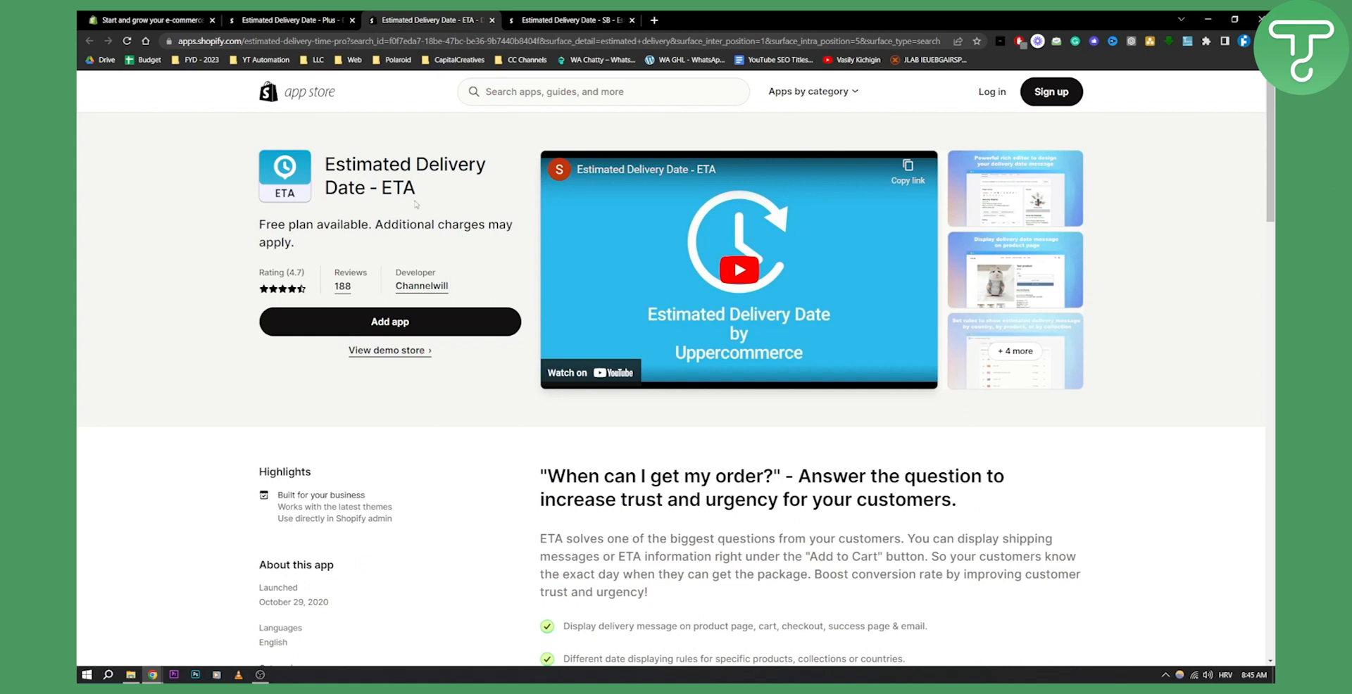
{"action": "left_click", "coordinate": [1015, 189]}
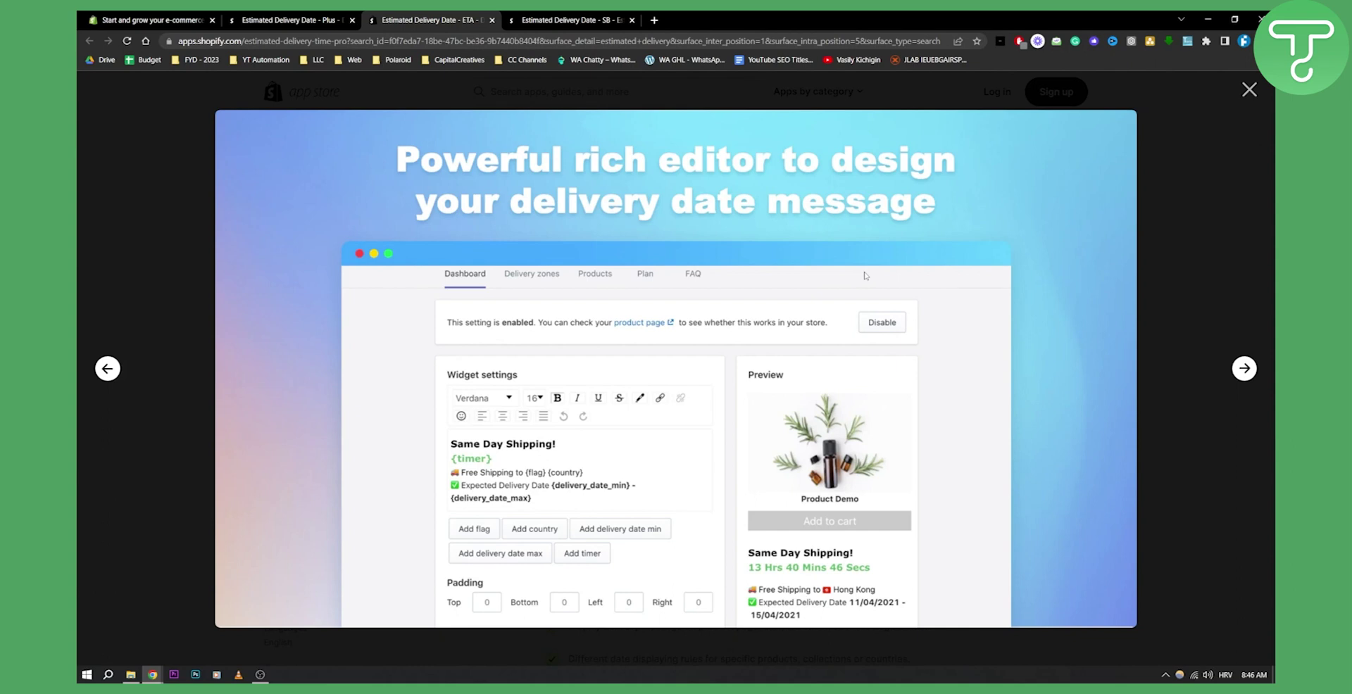
{"action": "left_click", "coordinate": [1243, 369]}
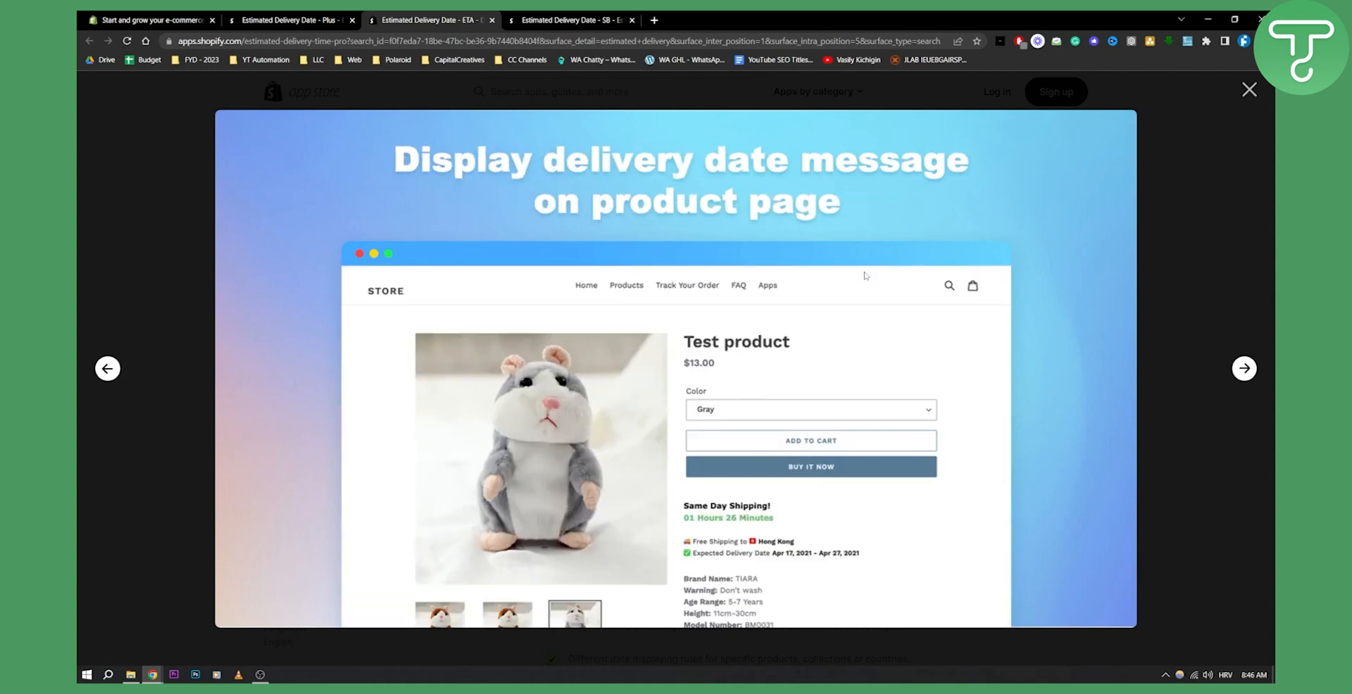
{"action": "left_click", "coordinate": [1243, 369]}
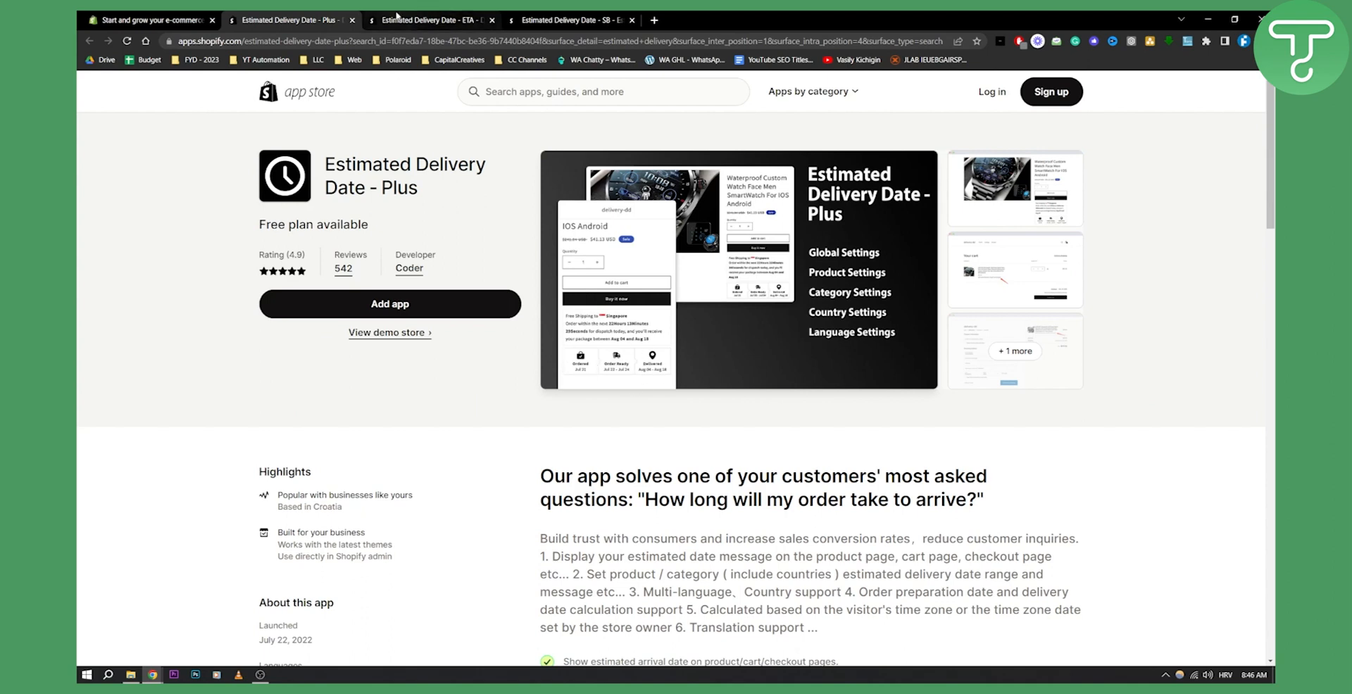
Review the ETA app's features and pricing and compare with the Plus listing.
{"action": "left_click", "coordinate": [431, 20]}
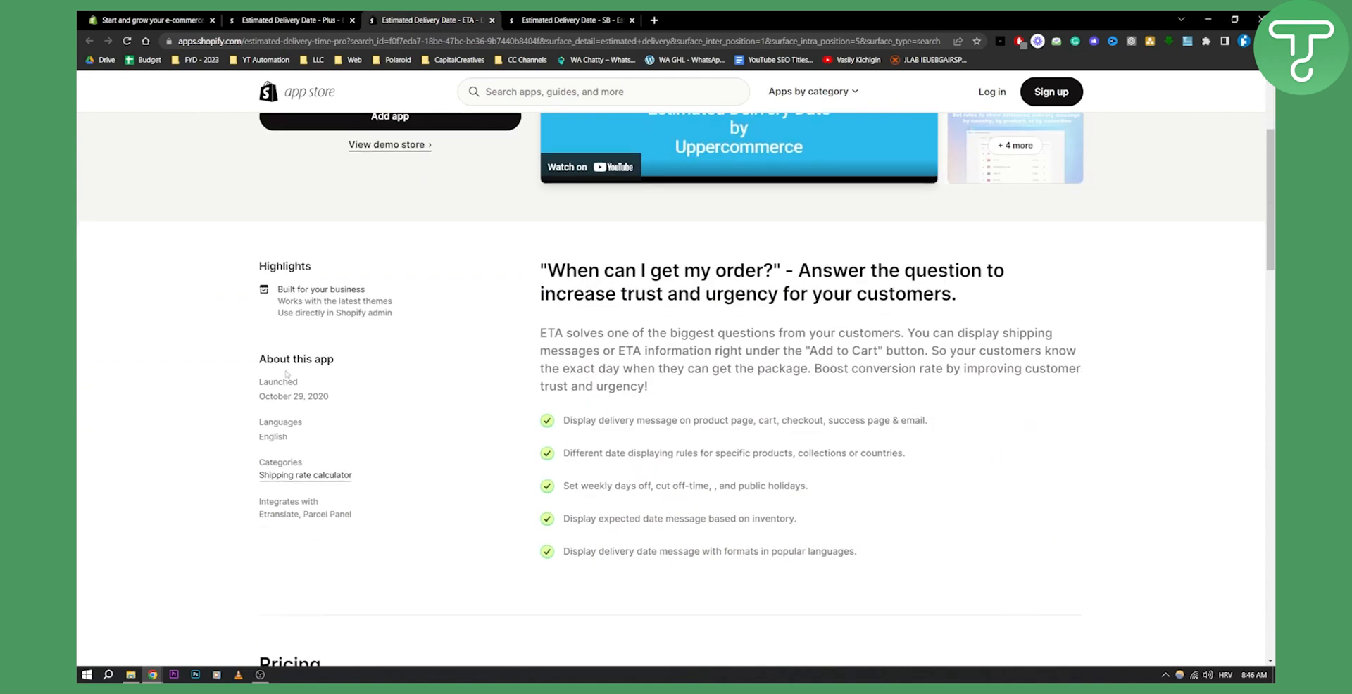
{"action": "scroll", "scroll_direction": "down", "scroll_amount": 3}
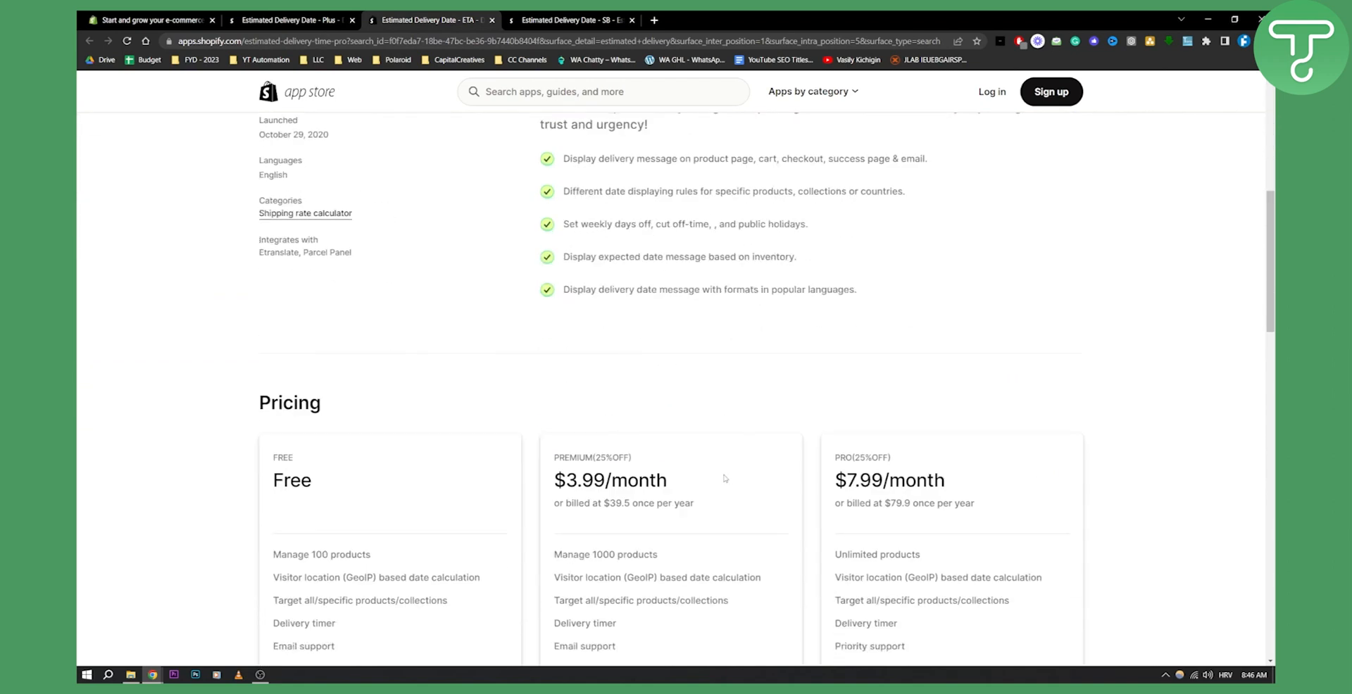
{"action": "scroll", "scroll_direction": "up", "scroll_amount": 3}
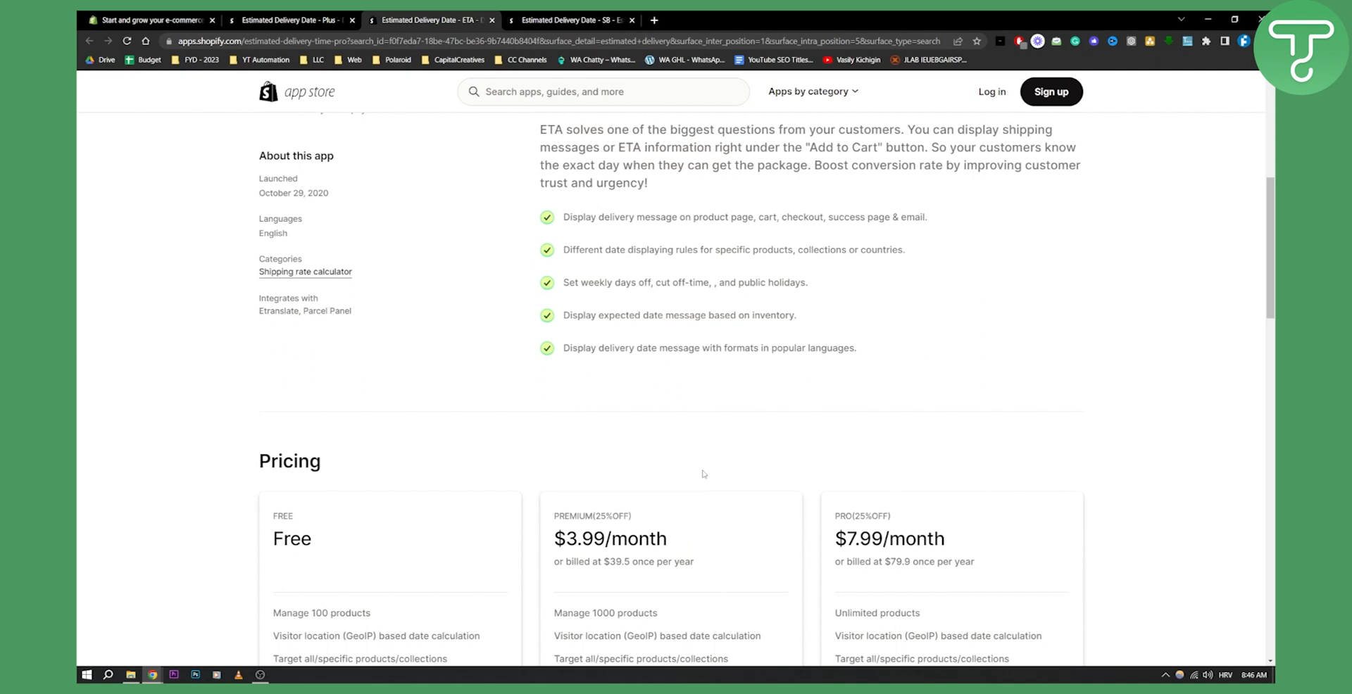
{"action": "left_click", "coordinate": [289, 20]}
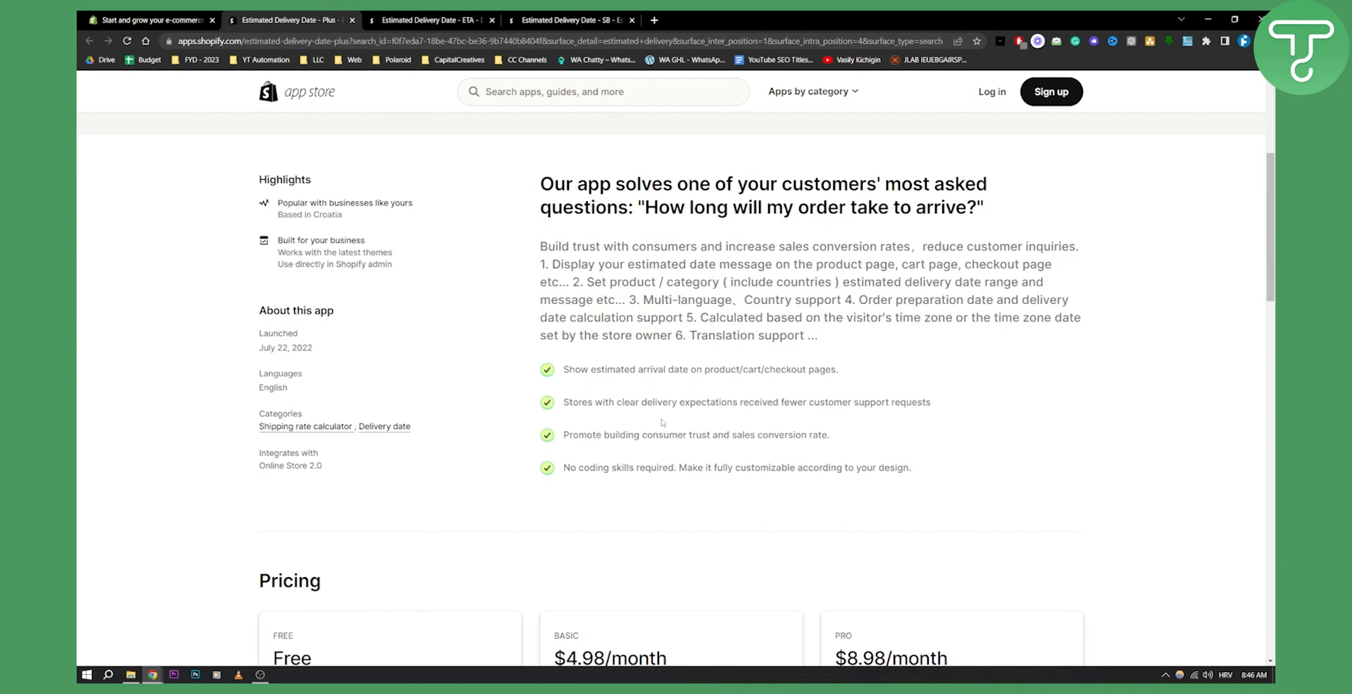
{"action": "scroll", "scroll_direction": "up", "scroll_amount": 3}
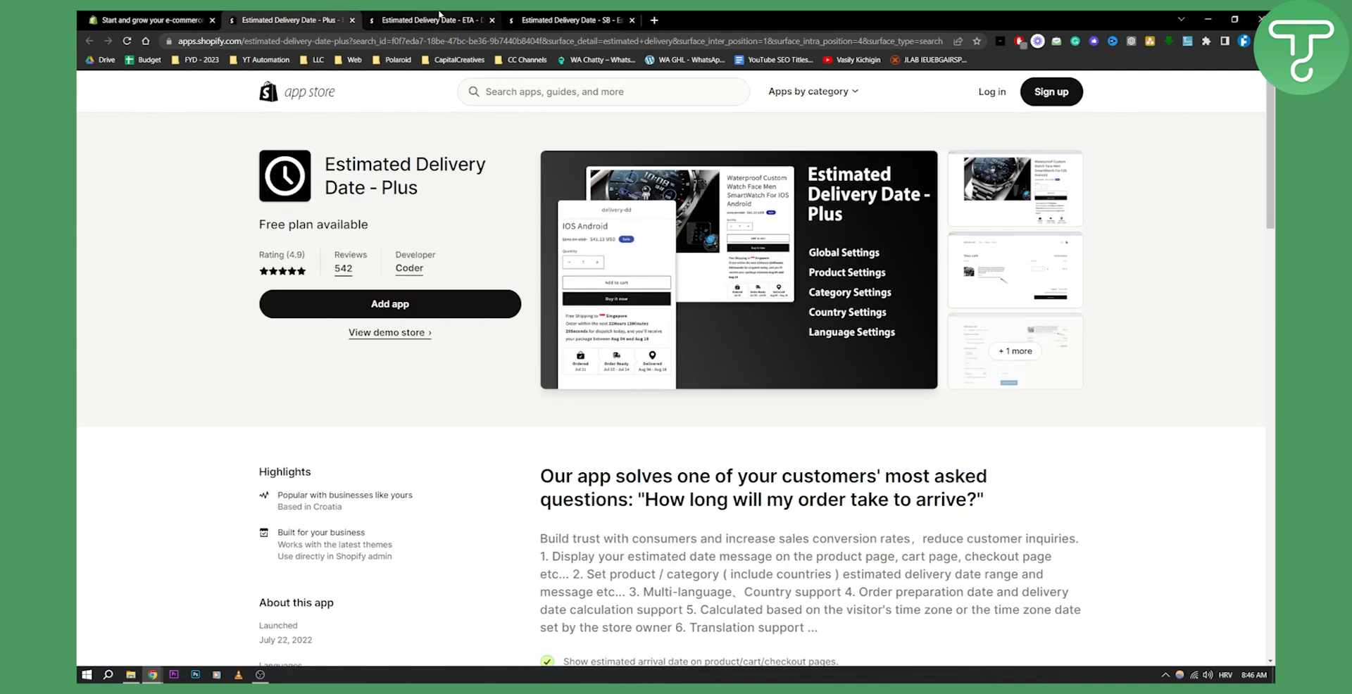
Bring up the Estimated Delivery Date - SB listing, priced from $1.99/month.
{"action": "left_click", "coordinate": [430, 18]}
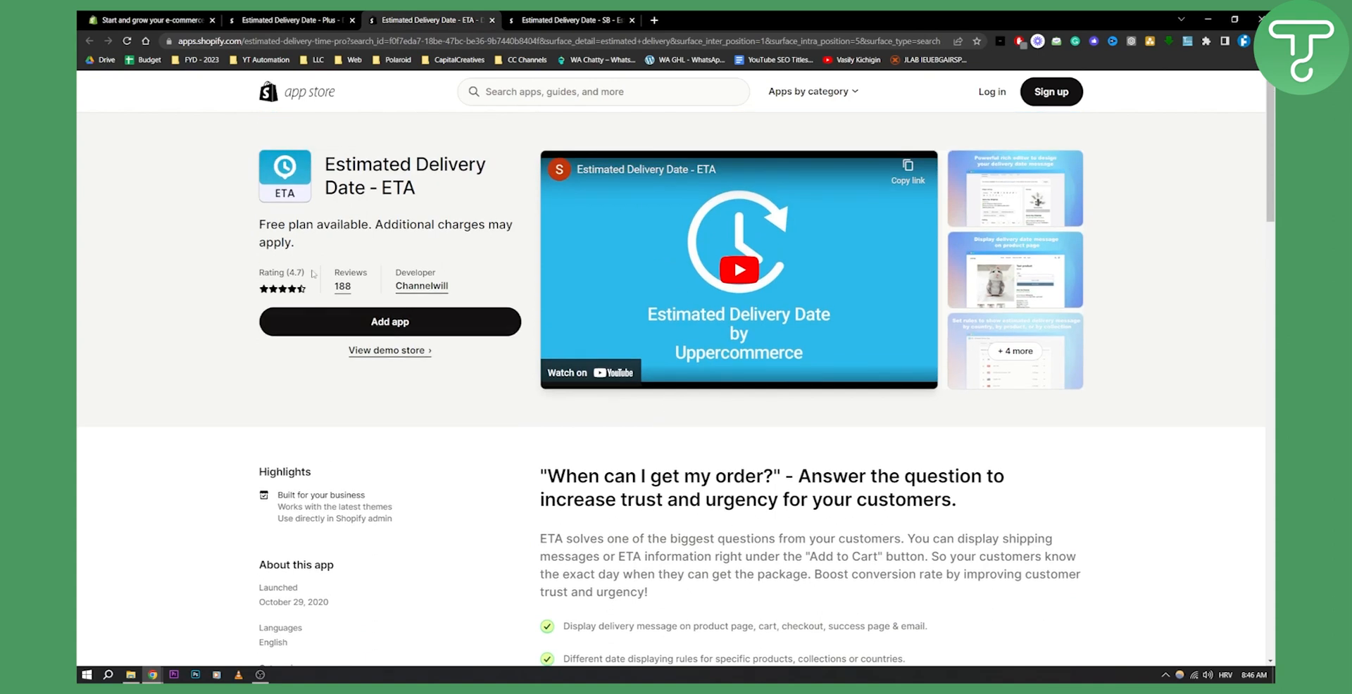
{"action": "mouse_move", "coordinate": [477, 198]}
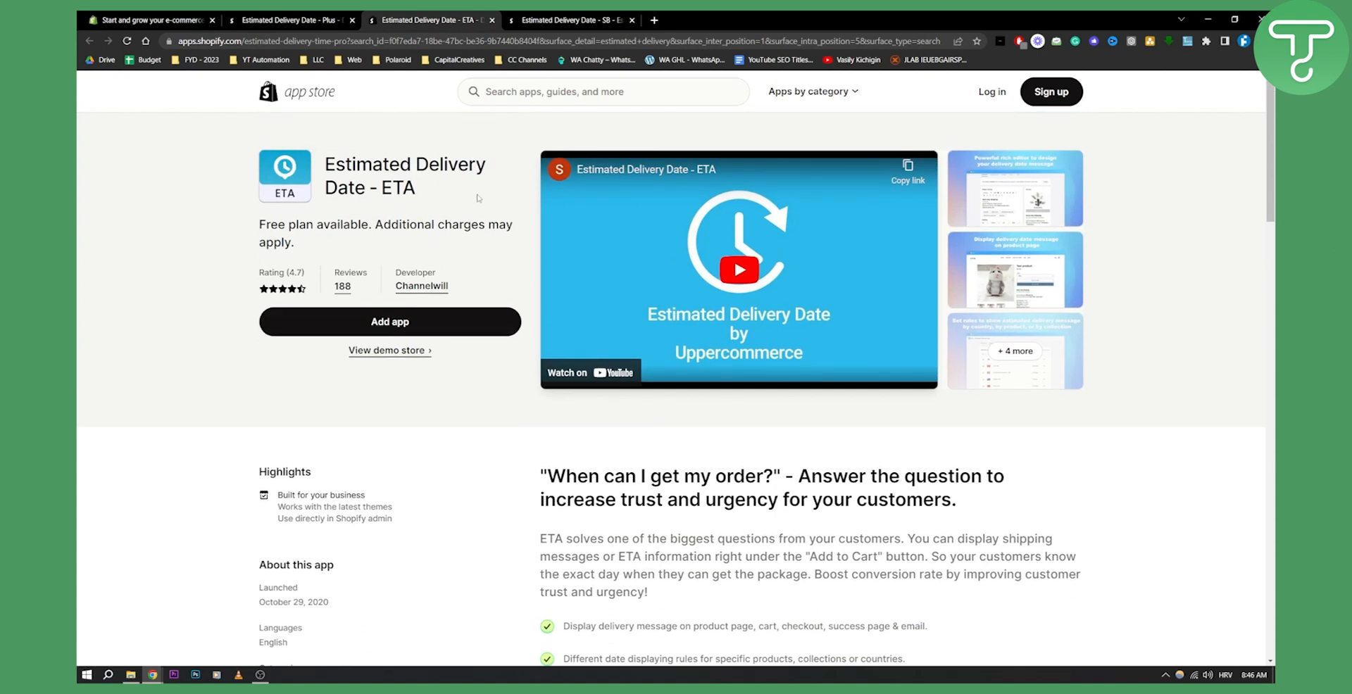
{"action": "left_click", "coordinate": [573, 19]}
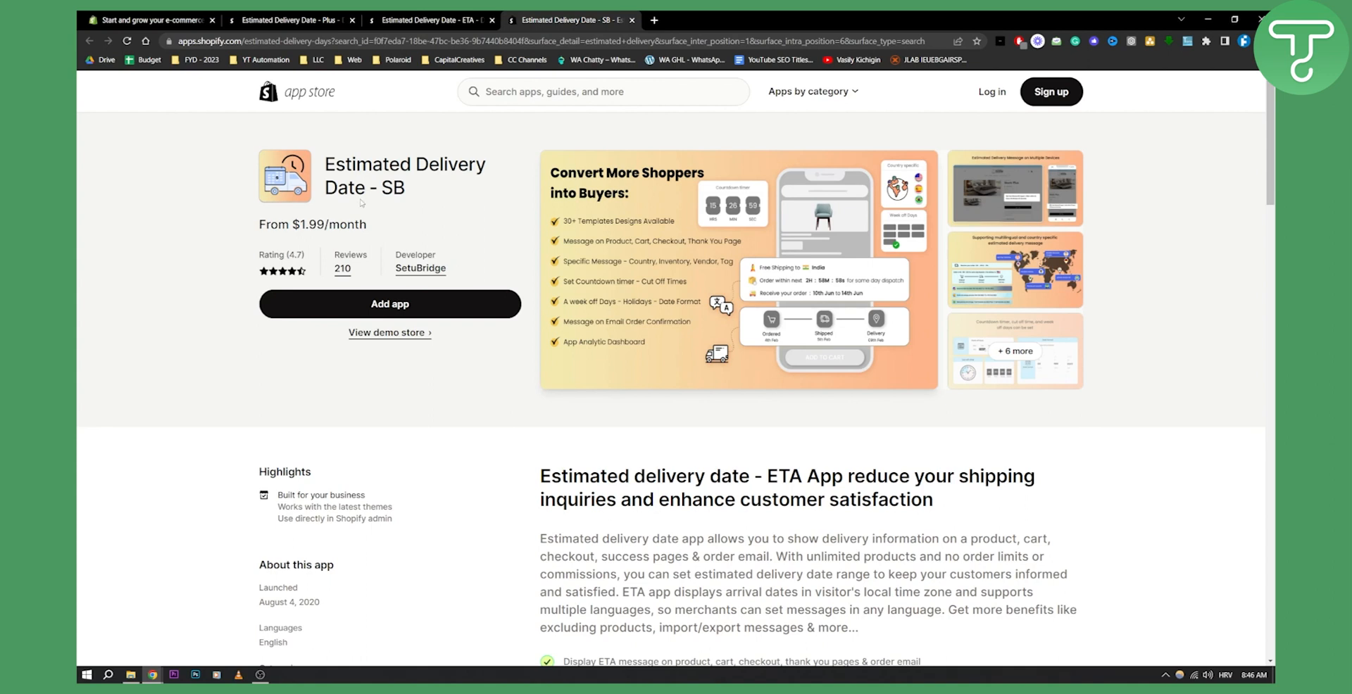
{"action": "left_click", "coordinate": [737, 268]}
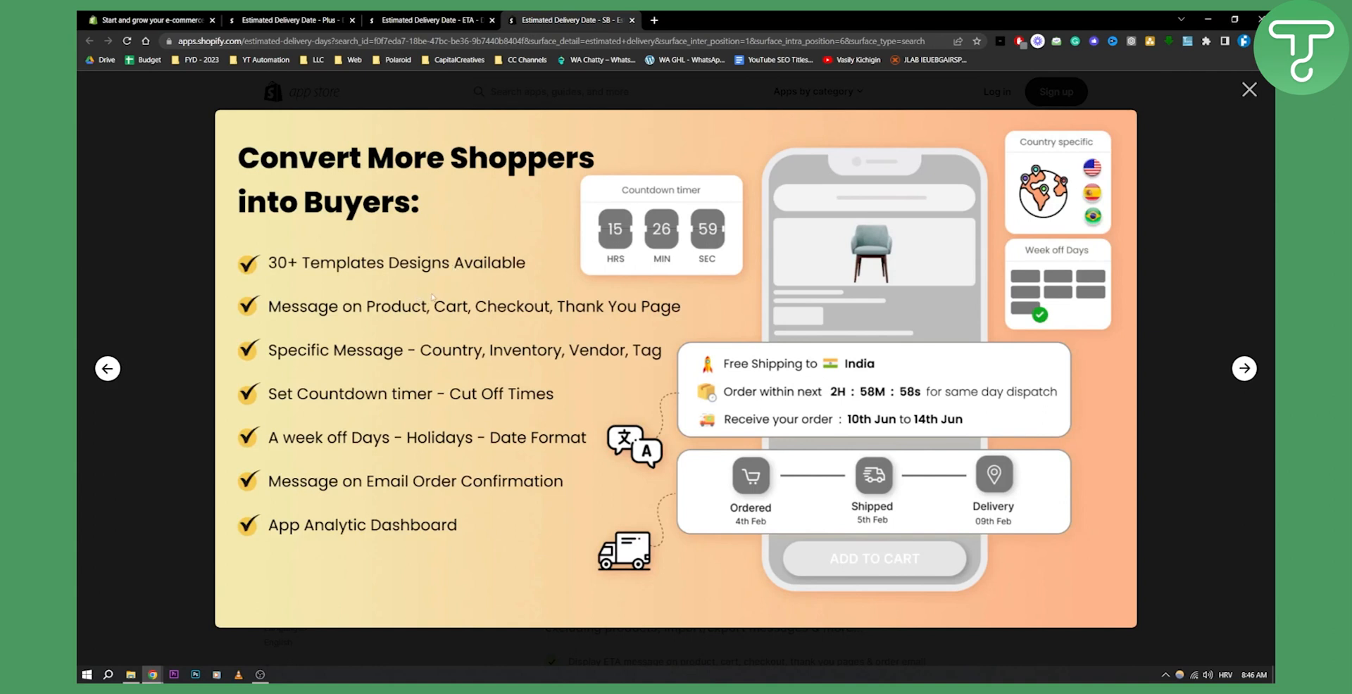
{"action": "mouse_move", "coordinate": [406, 345]}
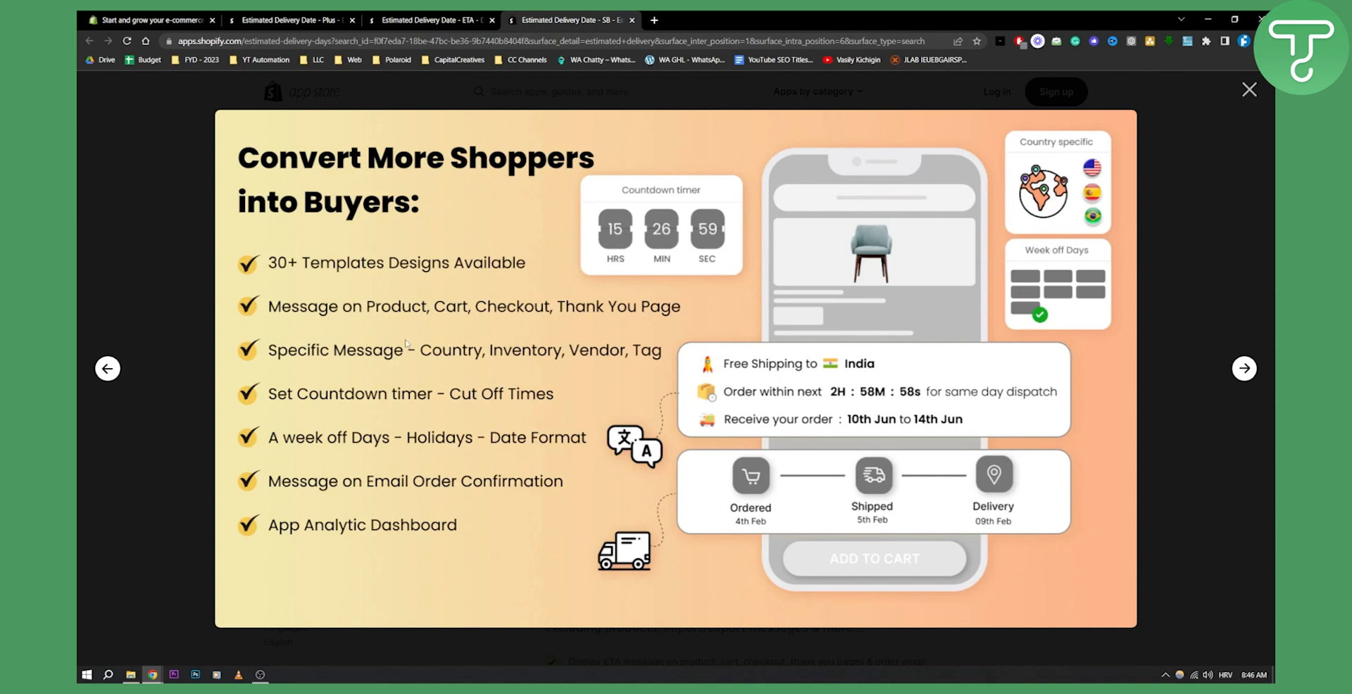
{"action": "mouse_move", "coordinate": [573, 421]}
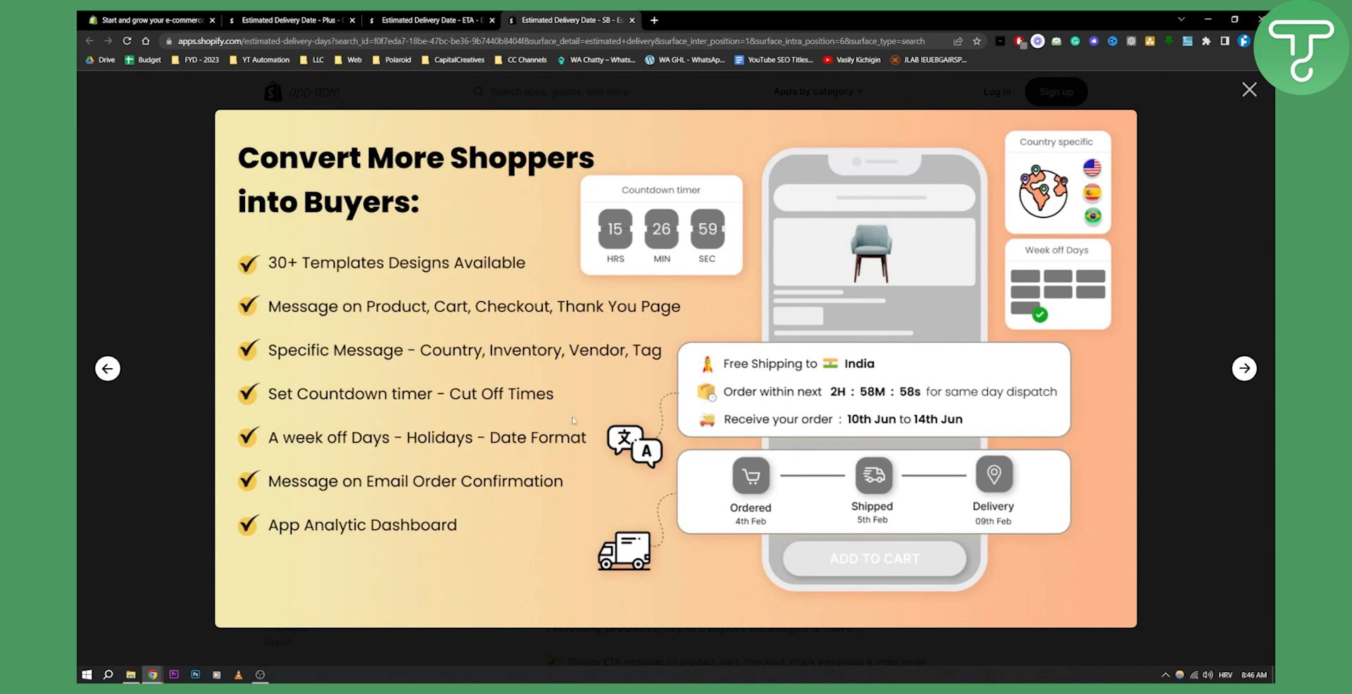
{"action": "mouse_move", "coordinate": [570, 447]}
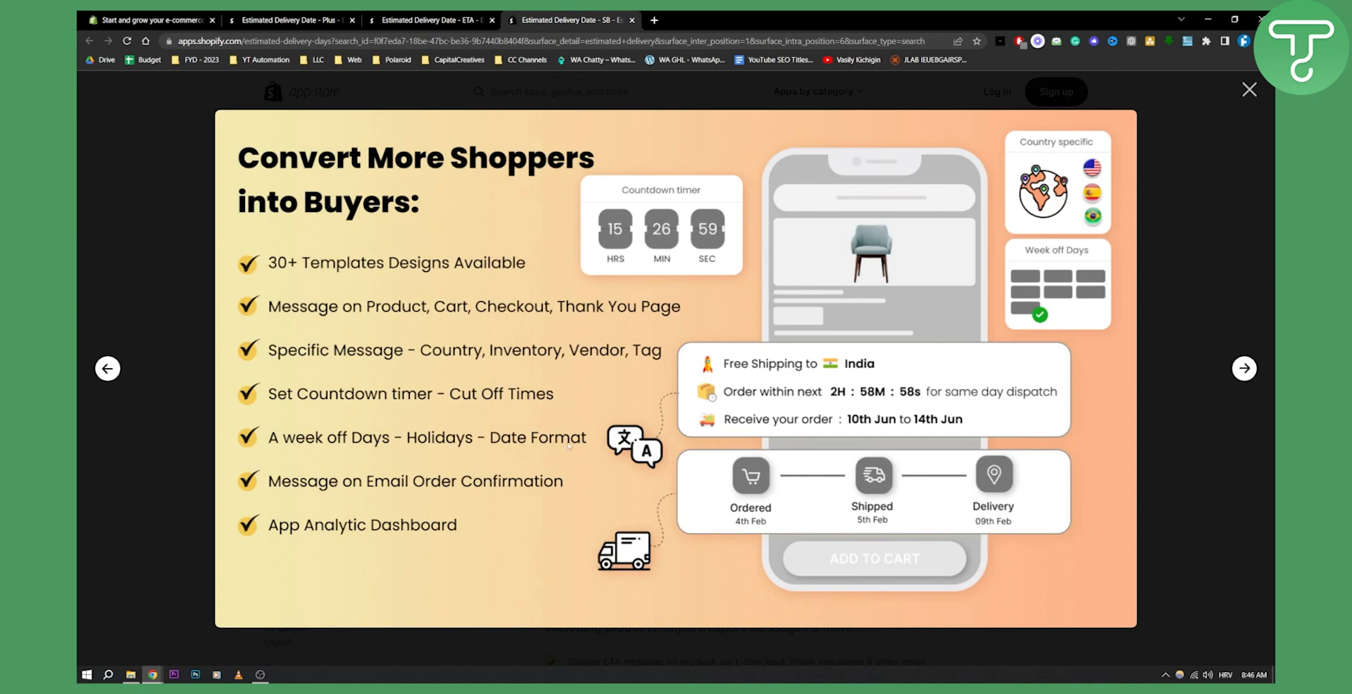
{"action": "left_click", "coordinate": [1243, 369]}
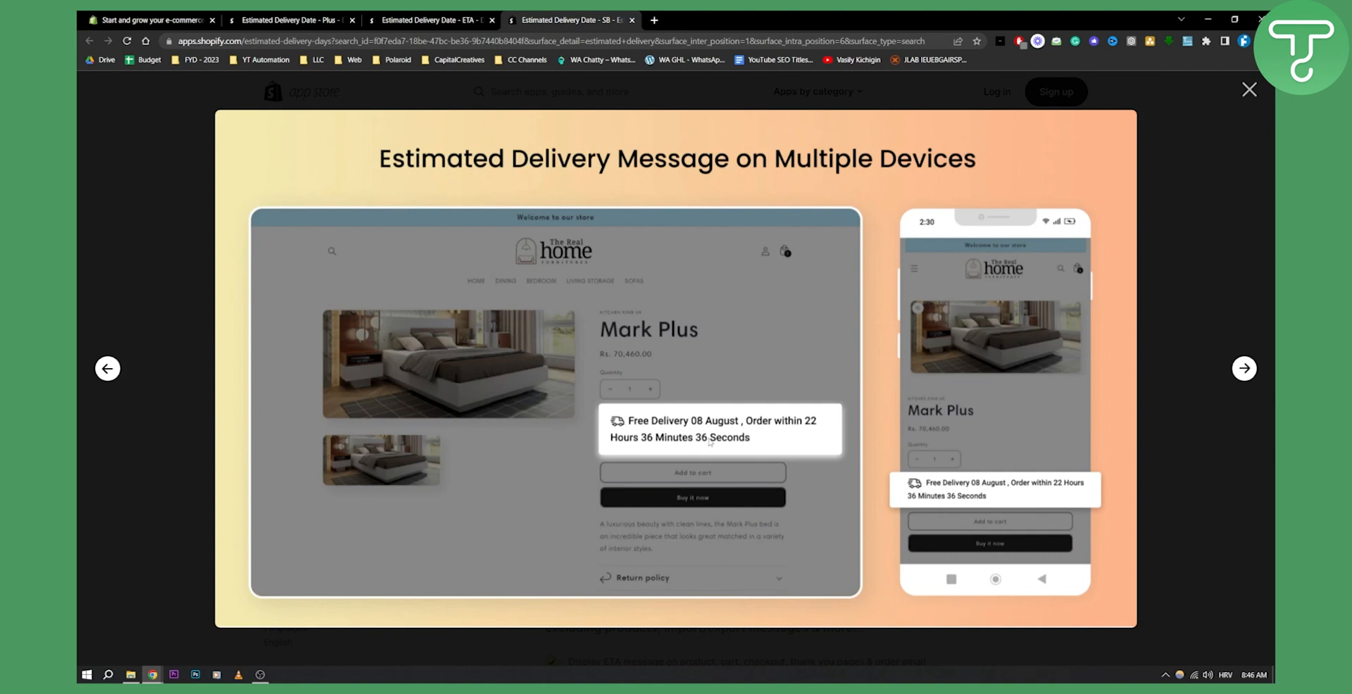
{"action": "left_click", "coordinate": [1243, 369]}
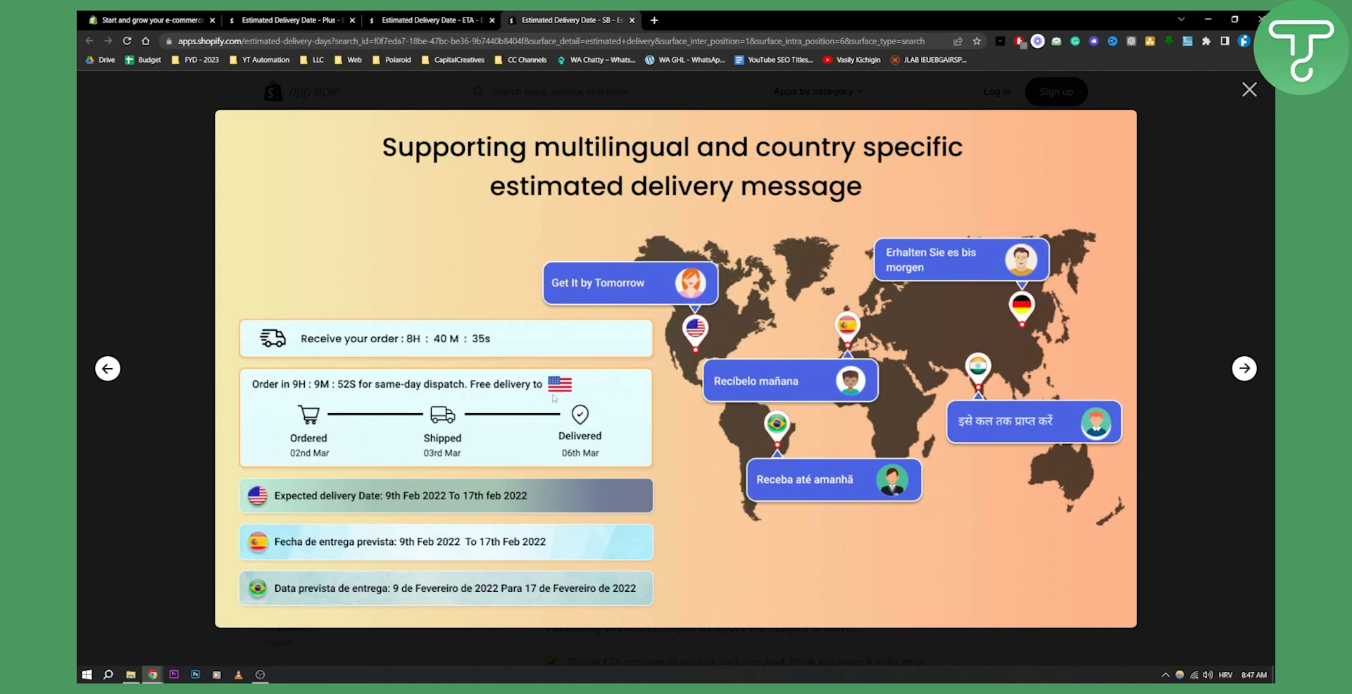
{"action": "left_click", "coordinate": [1248, 89]}
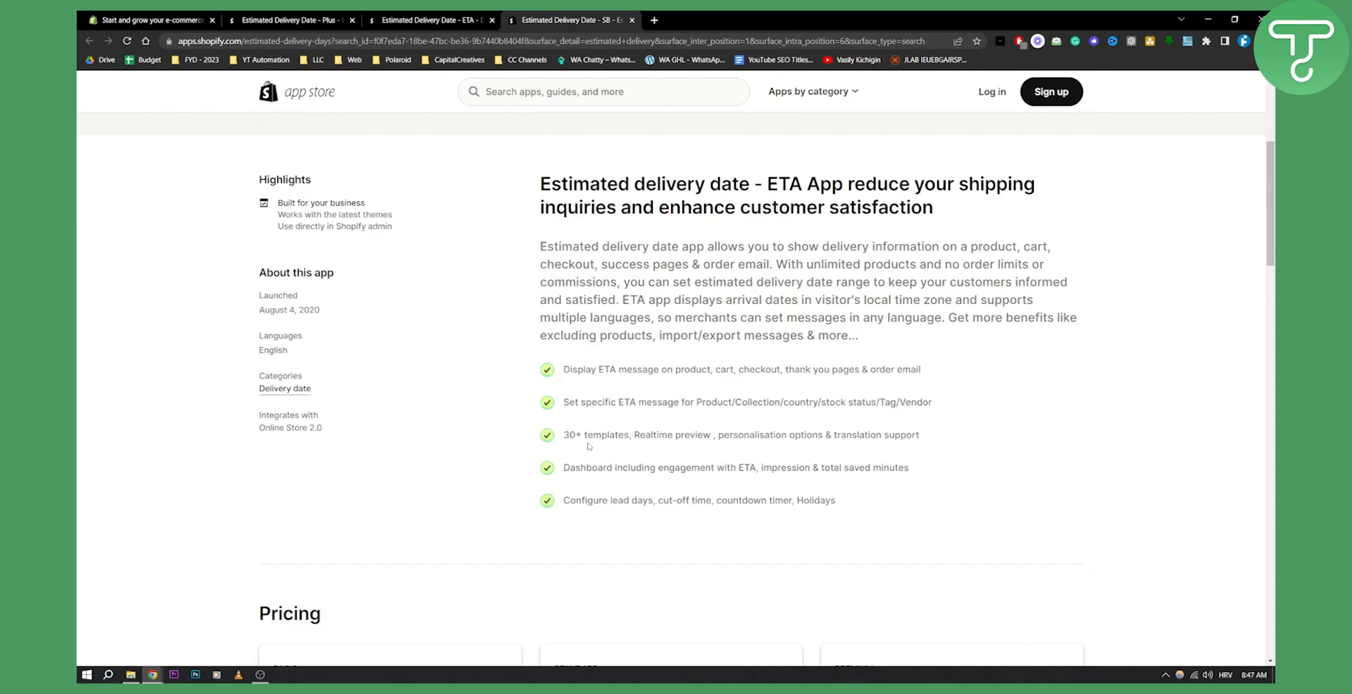
{"action": "scroll", "scroll_direction": "down", "scroll_amount": 3}
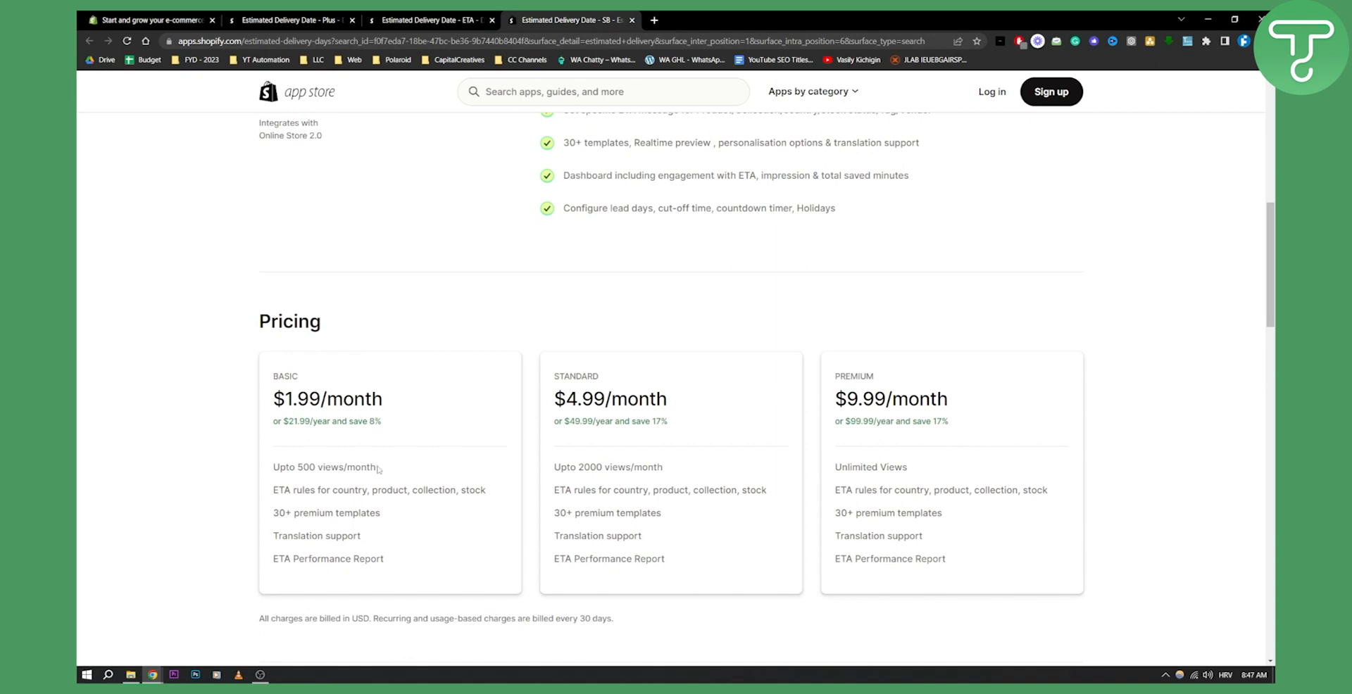
{"action": "mouse_move", "coordinate": [370, 466]}
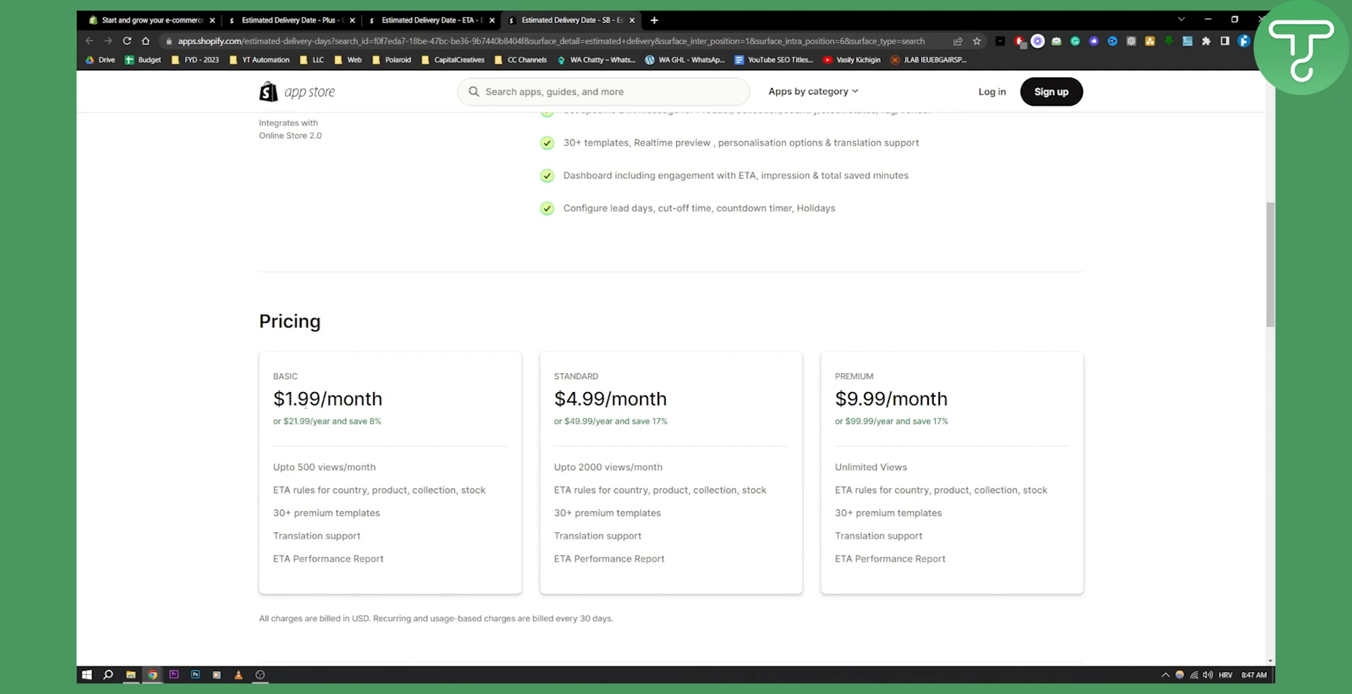
{"action": "scroll", "scroll_direction": "up", "scroll_amount": 3}
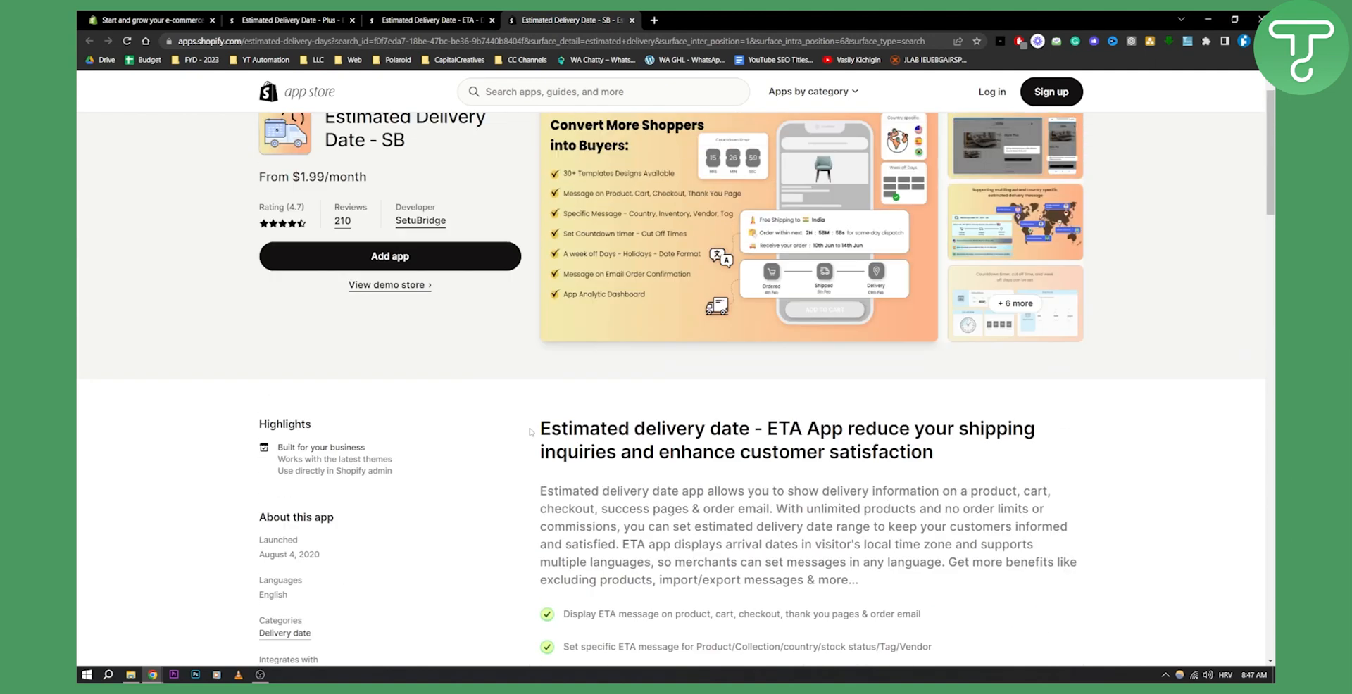
{"action": "scroll", "scroll_direction": "up", "scroll_amount": 3}
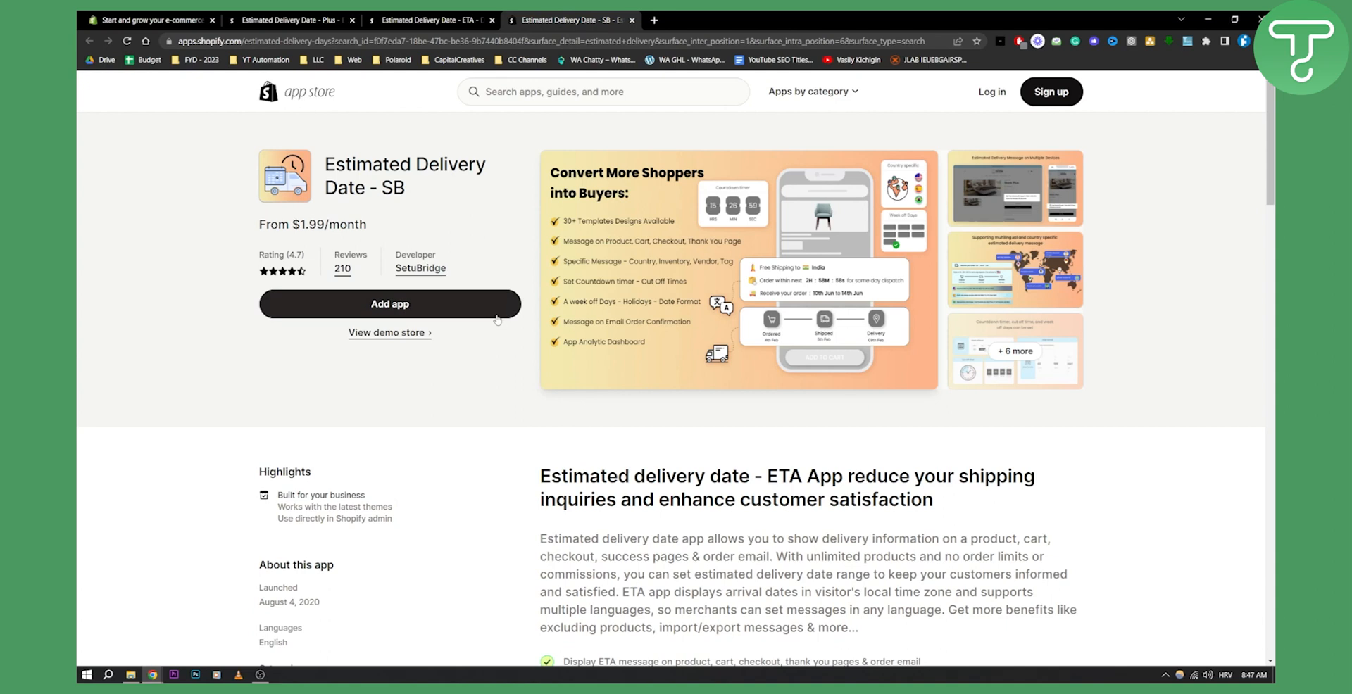